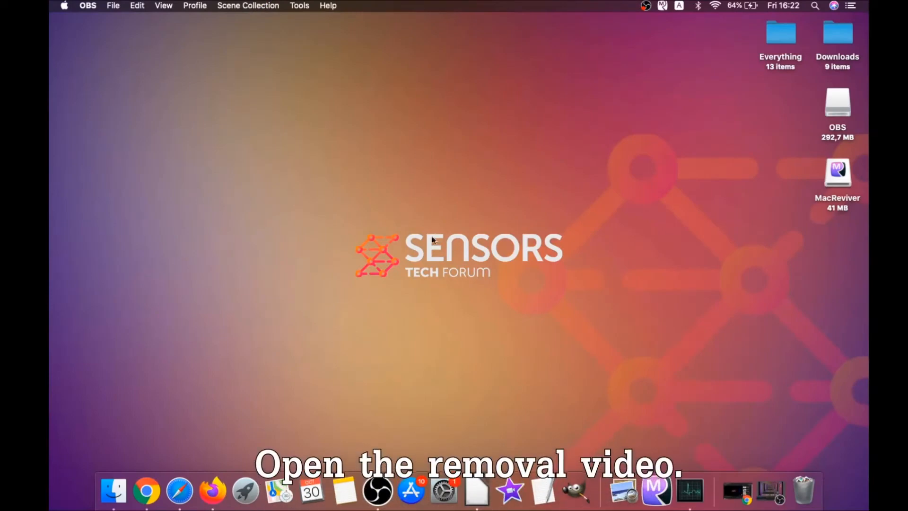
# Step: Play the Mac virus removal video and follow the sensorstechforum.com removal guide link in its description
pyautogui.click(155, 490)
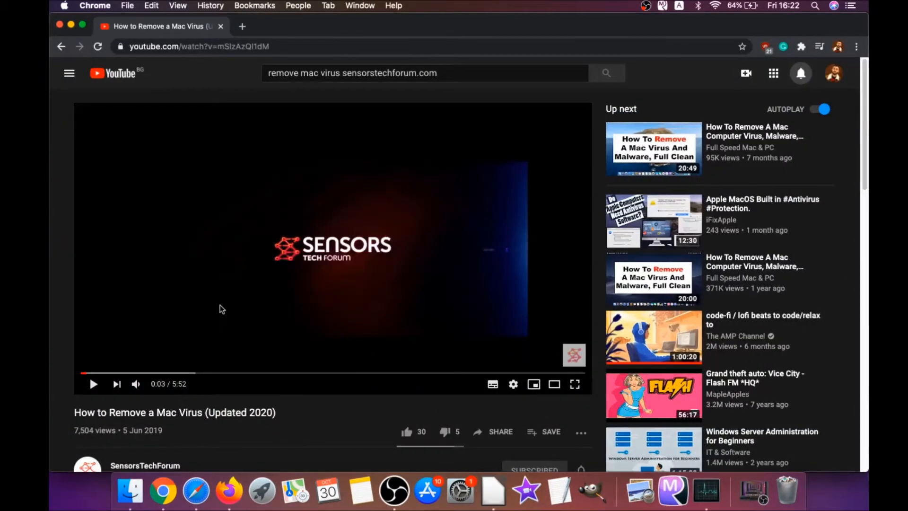
pyautogui.scroll(-3)
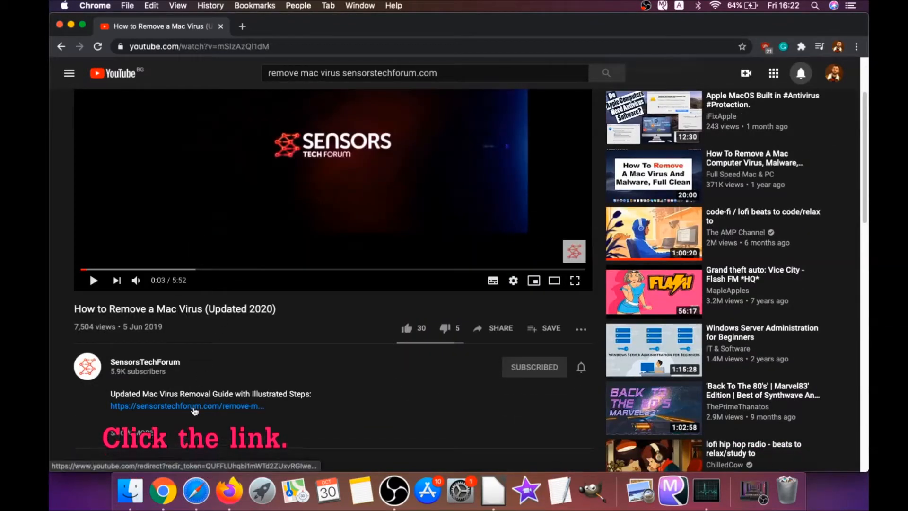
pyautogui.click(187, 405)
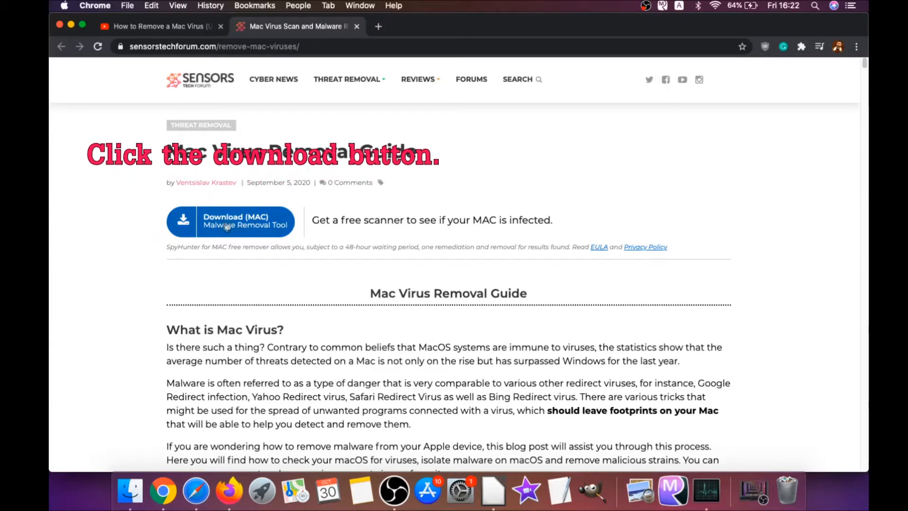
# Step: Download the SpyHunter for Mac installer via Download (MAC) and Start Your Download
pyautogui.click(230, 222)
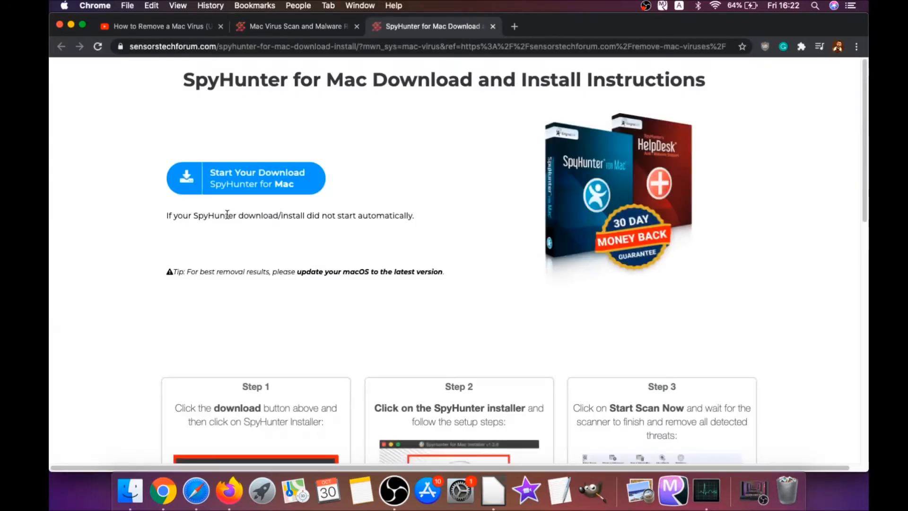
pyautogui.moveTo(451, 271)
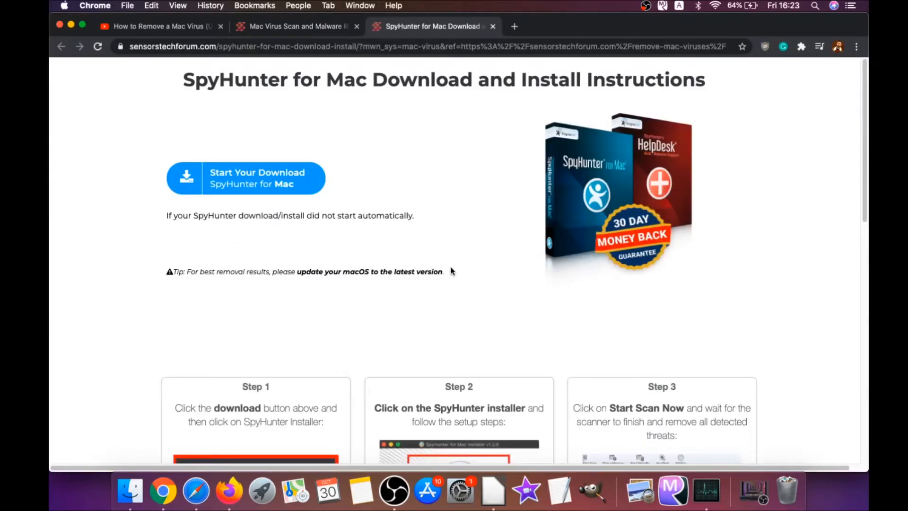
pyautogui.click(245, 178)
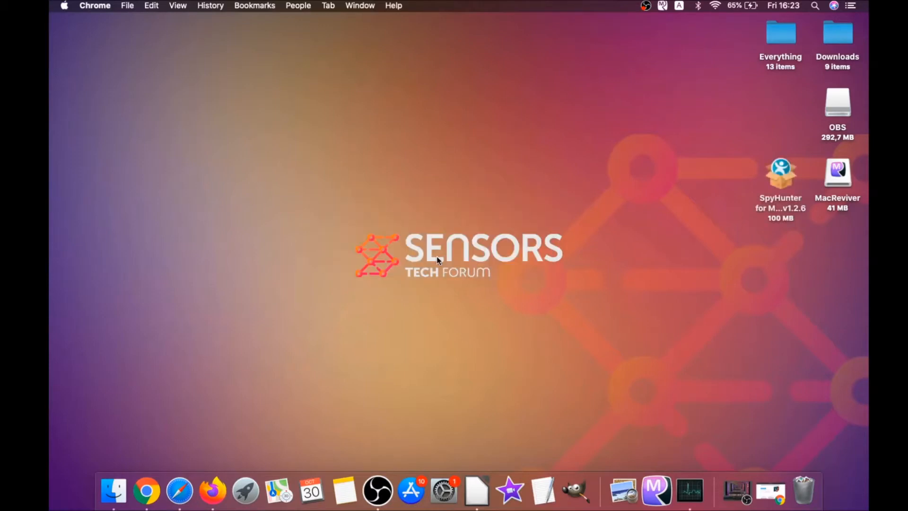
# Step: Mount the SpyHunter disk image, launch Install SpyHunter for Mac.app and approve the security prompt
pyautogui.doubleClick(780, 172)
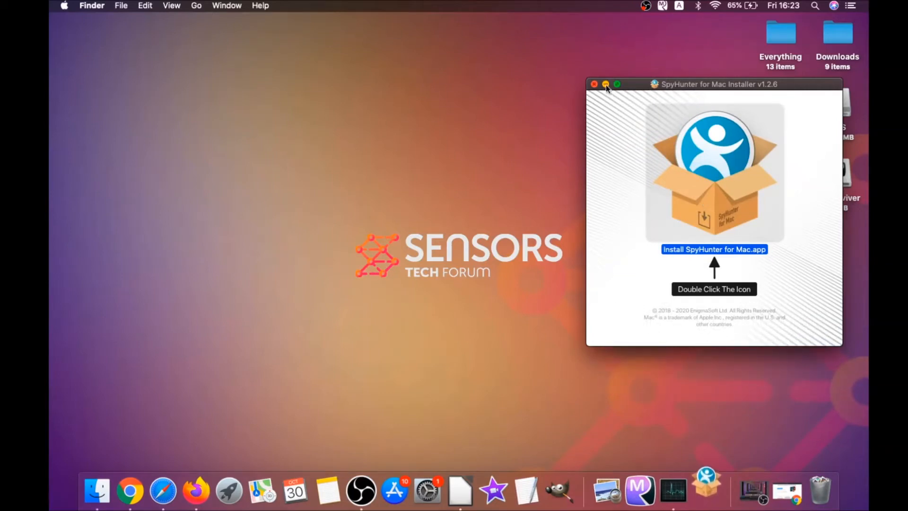
pyautogui.doubleClick(714, 171)
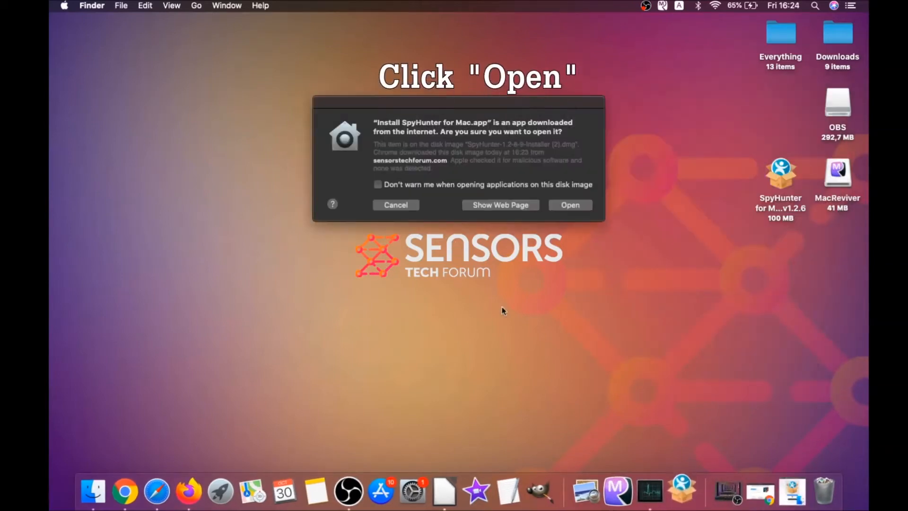
pyautogui.click(569, 204)
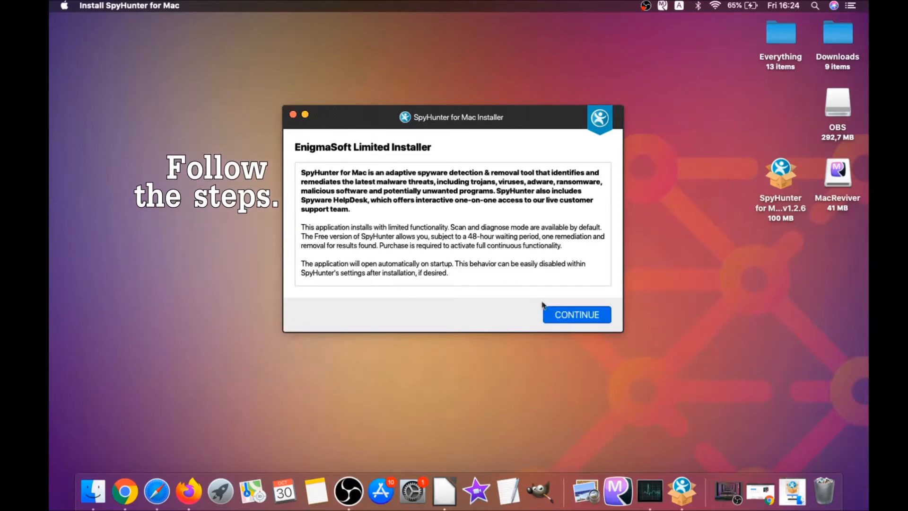
# Step: Accept the EULA, install SpyHunter for Mac and finish so the program launches
pyautogui.click(576, 314)
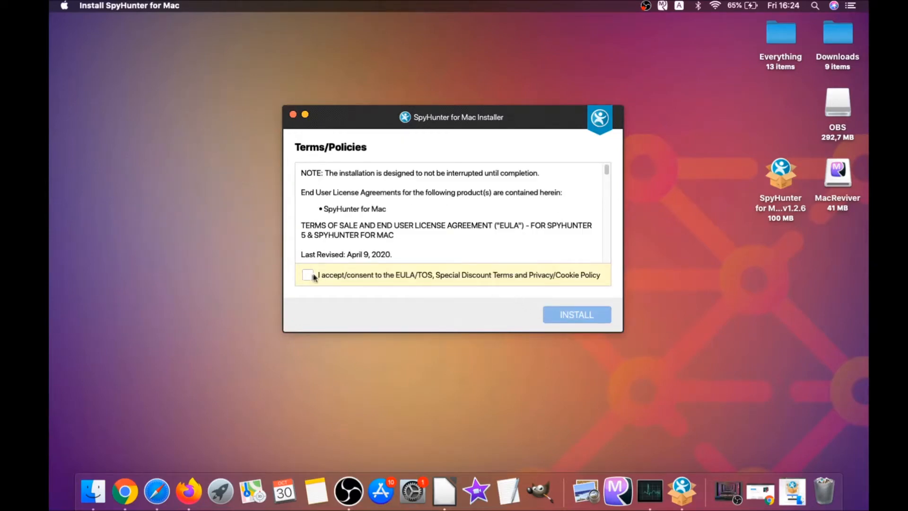
pyautogui.click(308, 275)
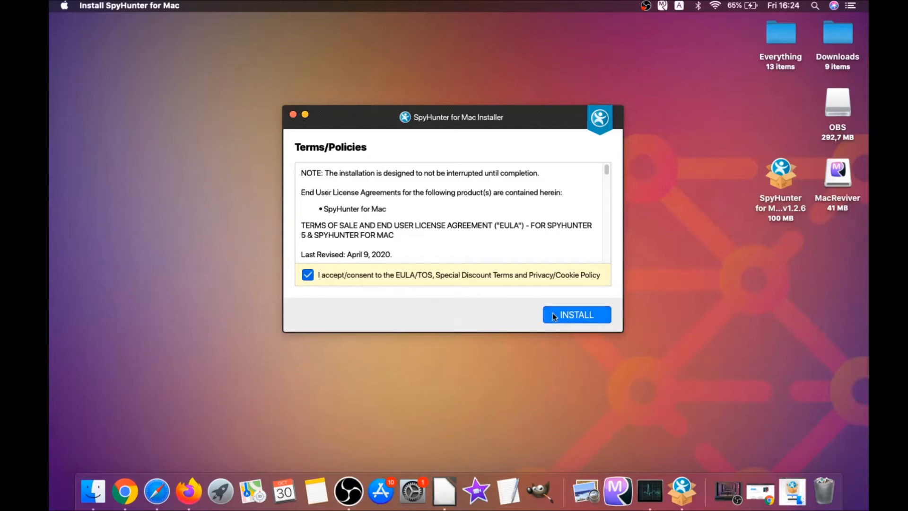
pyautogui.click(576, 314)
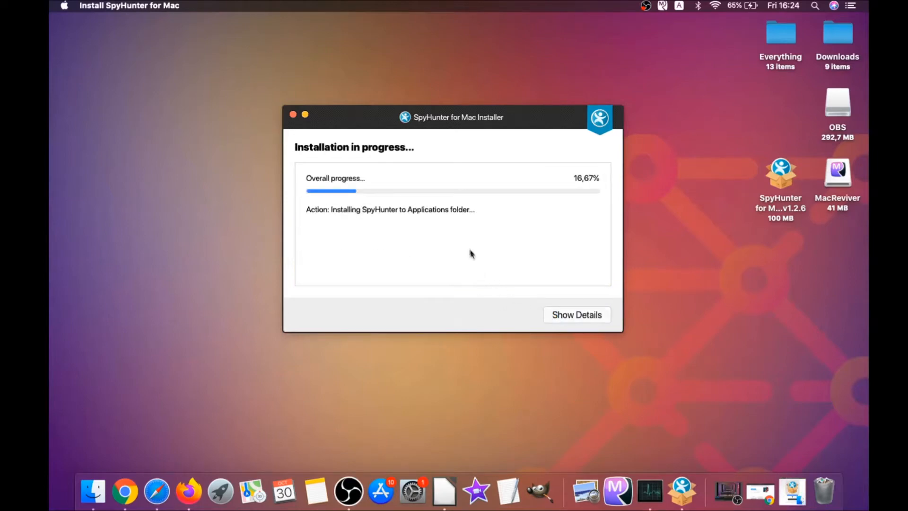
pyautogui.moveTo(462, 241)
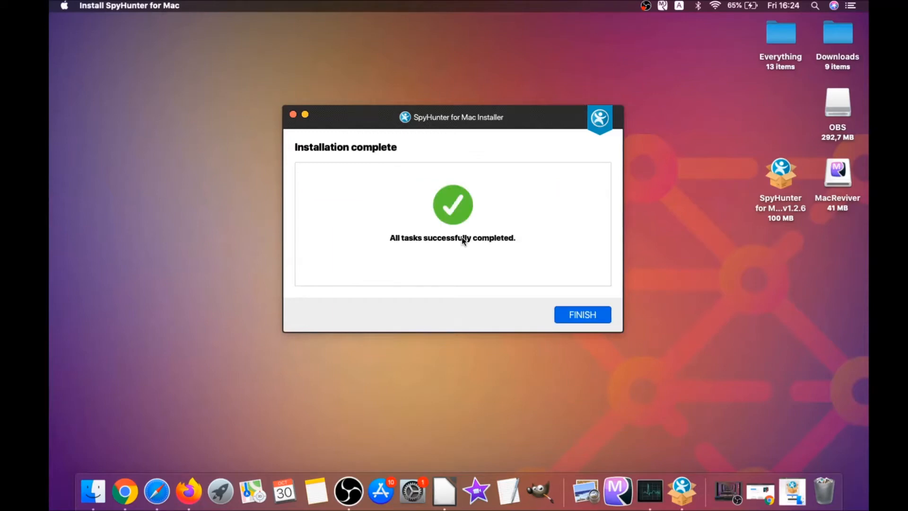
pyautogui.click(582, 314)
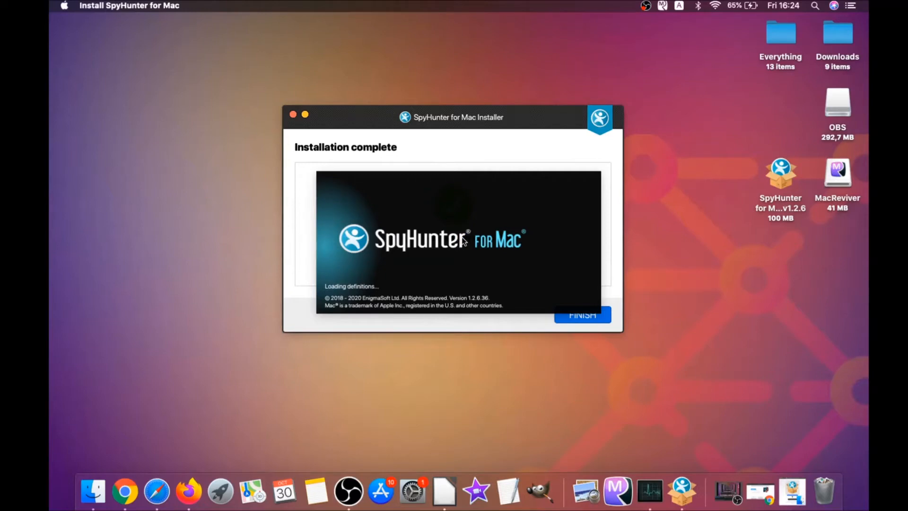
# Step: Run Start Scan Now, finding 3 security issues including MacReviverSetup.dmg as Malware.MacOS.Generic
pyautogui.click(581, 315)
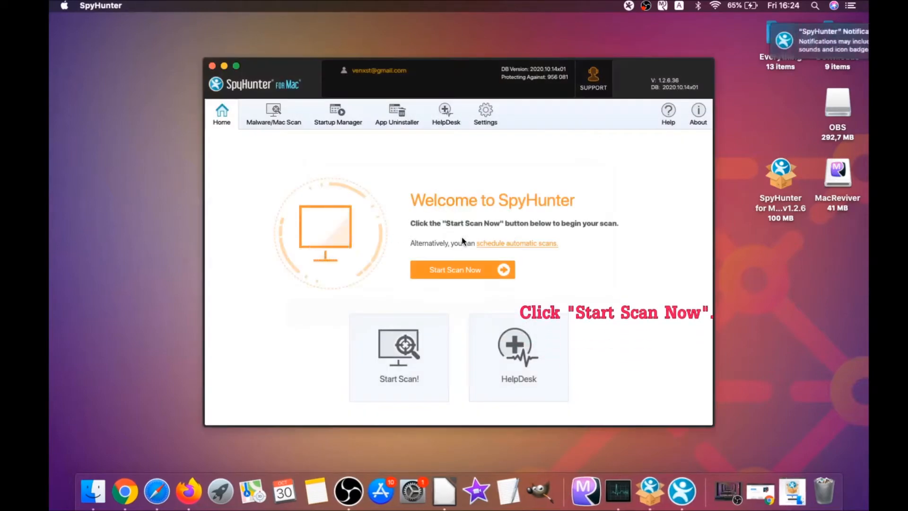
pyautogui.click(462, 269)
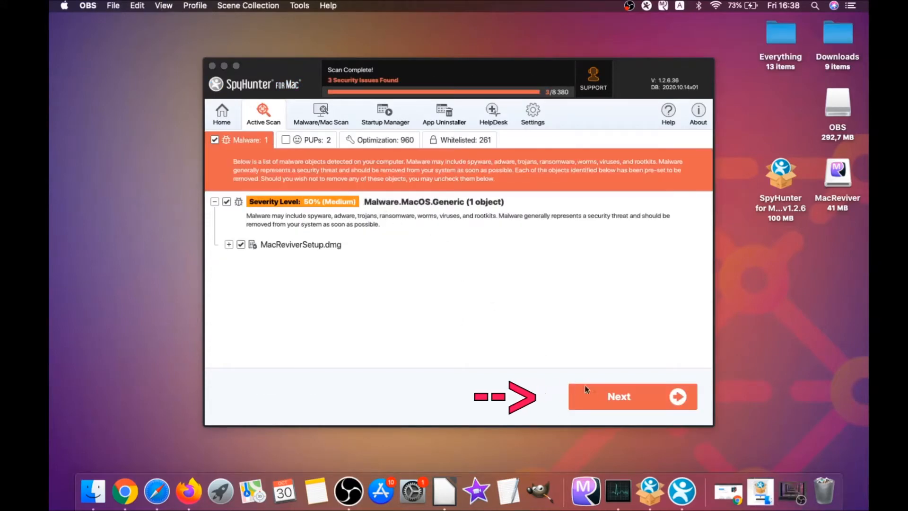
# Step: Remove the MacReviverSetup.dmg malware, then both MacReviver PUPs from the PUPs list, and finish remediation
pyautogui.click(631, 397)
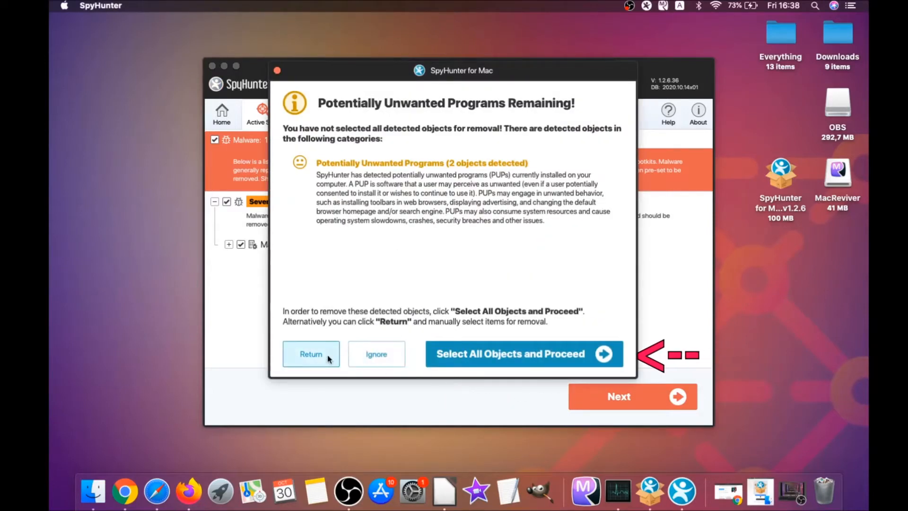
pyautogui.click(523, 354)
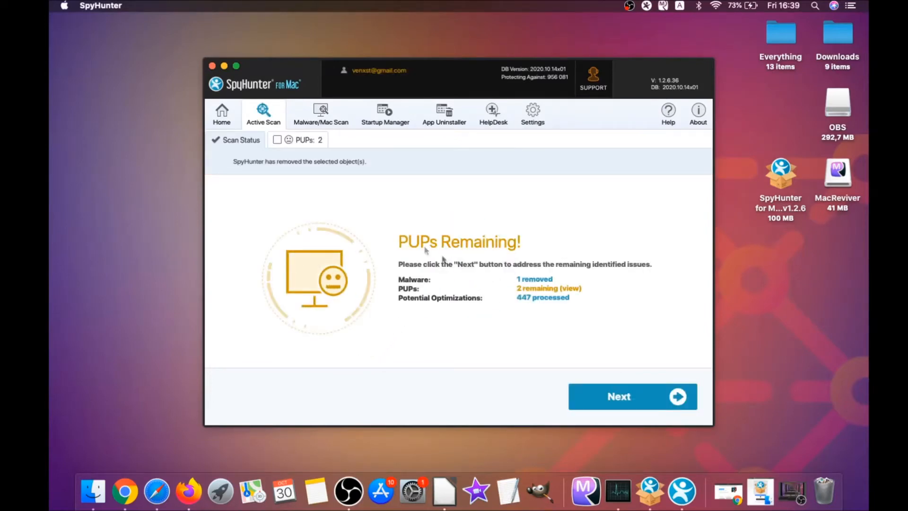
pyautogui.click(299, 139)
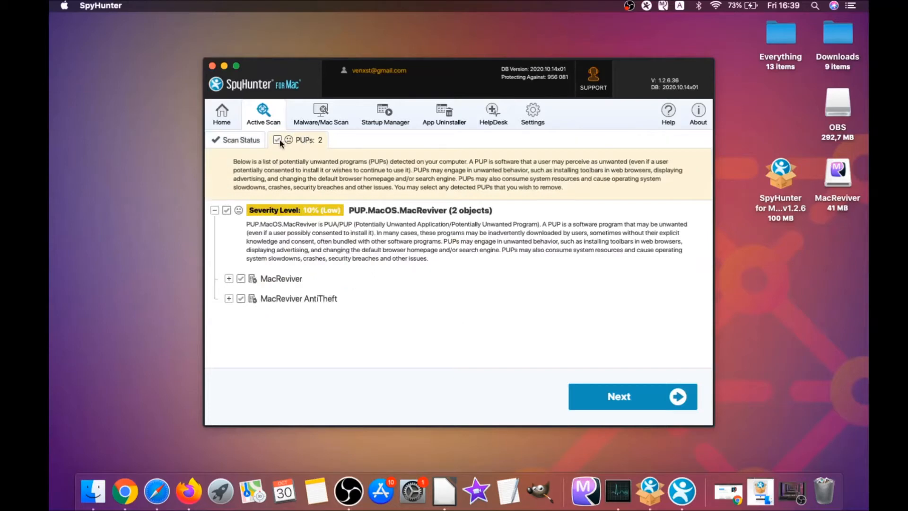
pyautogui.click(632, 396)
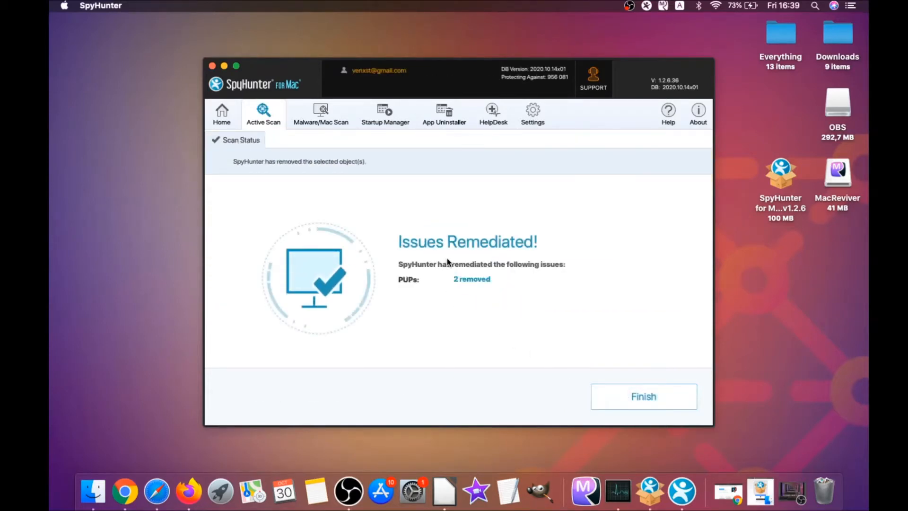
pyautogui.moveTo(542, 322)
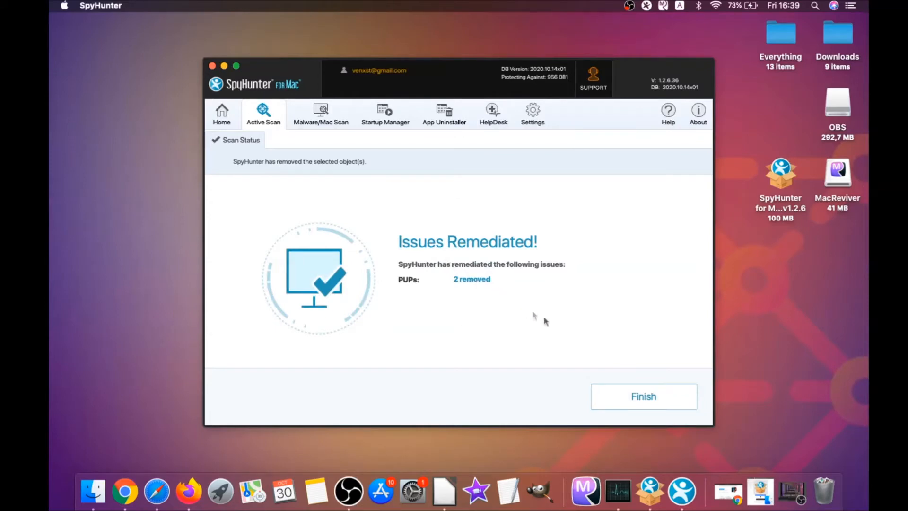
pyautogui.click(642, 396)
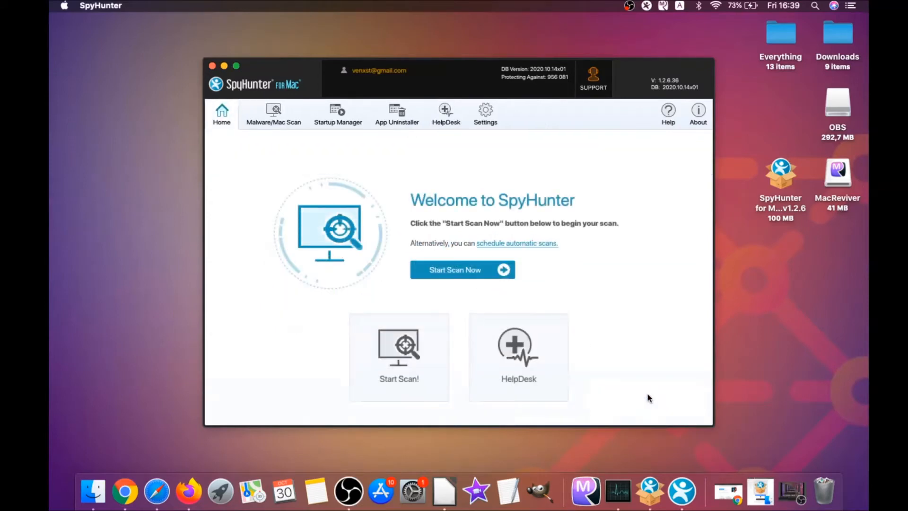
pyautogui.moveTo(462, 270)
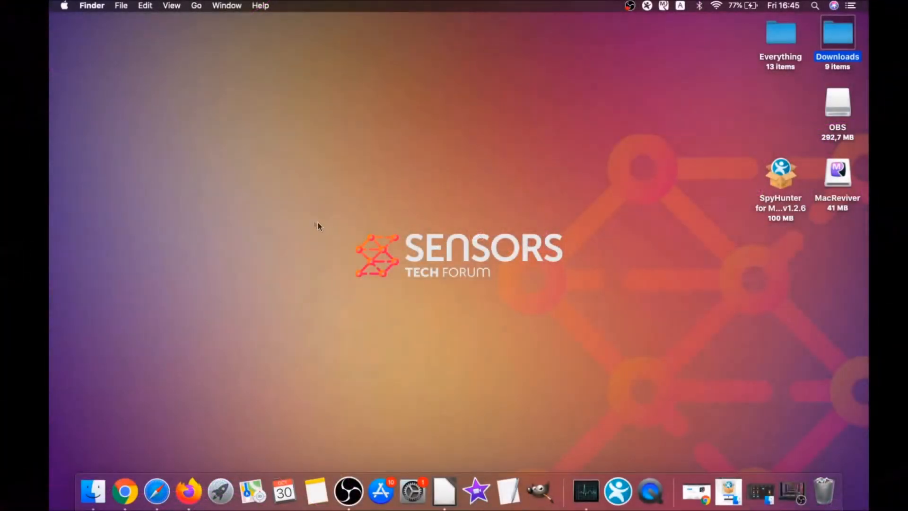
# Step: Move MacReviver.app from the Applications folder to the Trash and close the Finder window
pyautogui.click(196, 5)
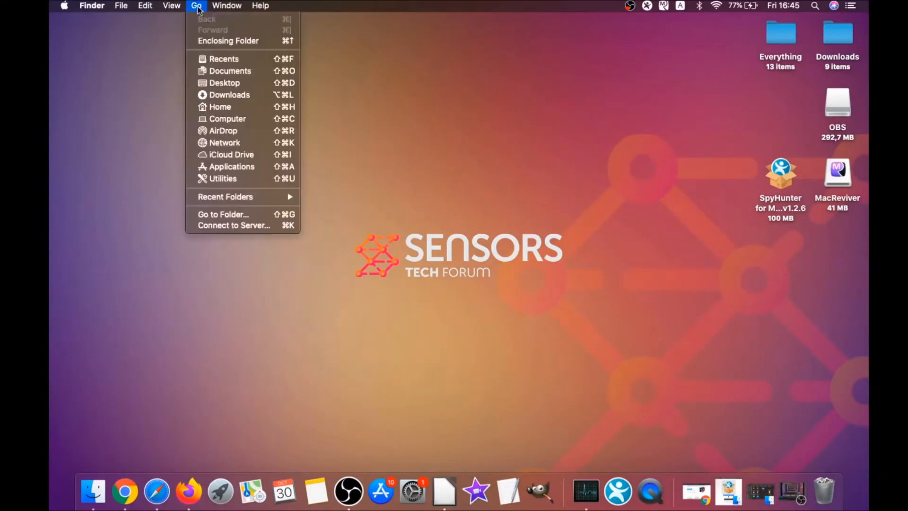
pyautogui.moveTo(231, 167)
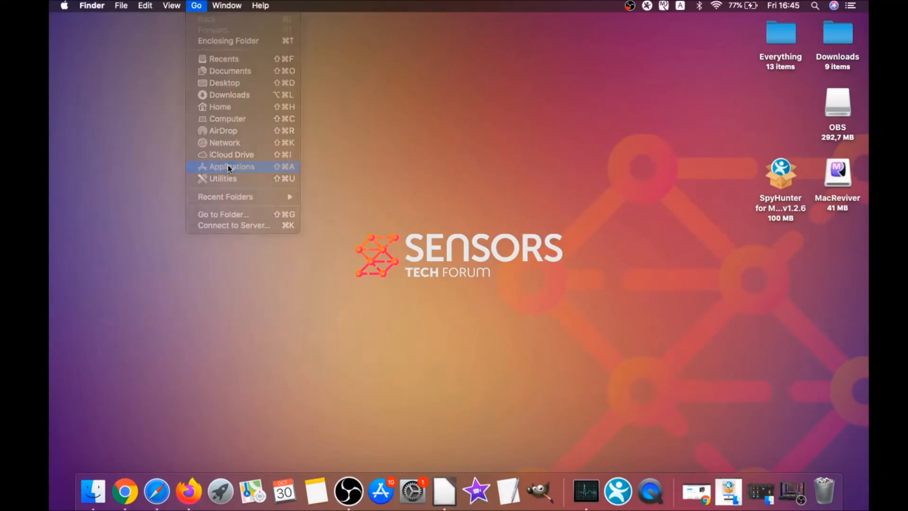
pyautogui.click(230, 167)
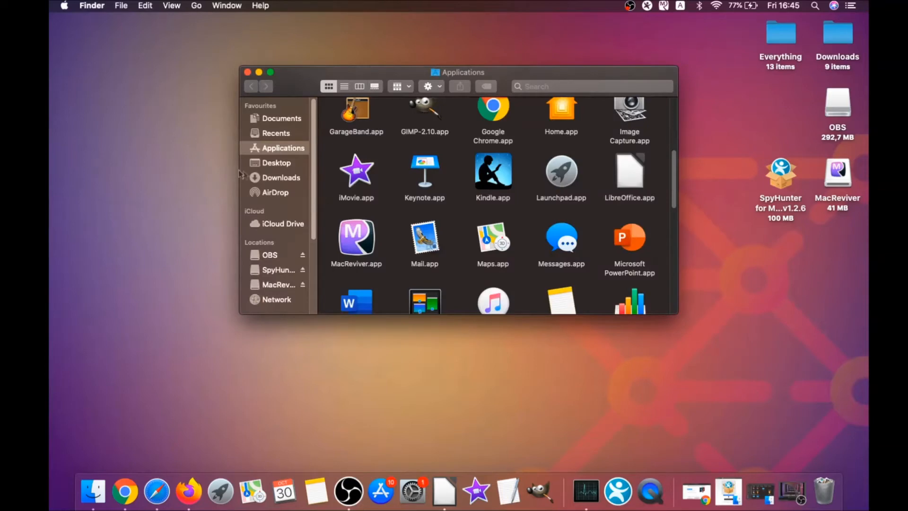
pyautogui.click(356, 237)
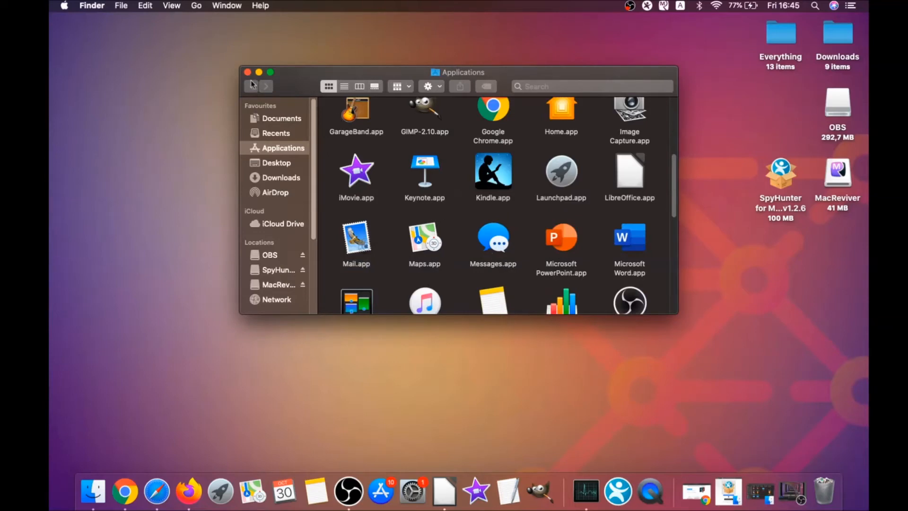
pyautogui.click(248, 72)
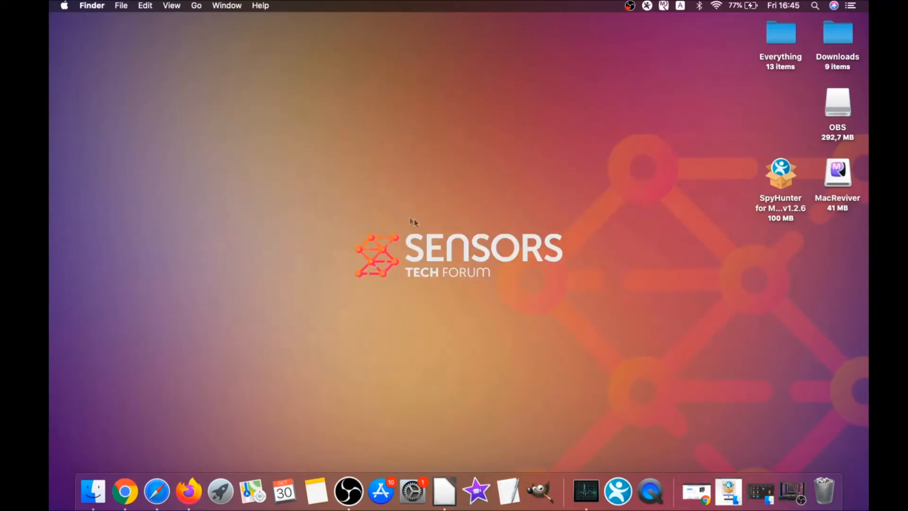
pyautogui.moveTo(226, 52)
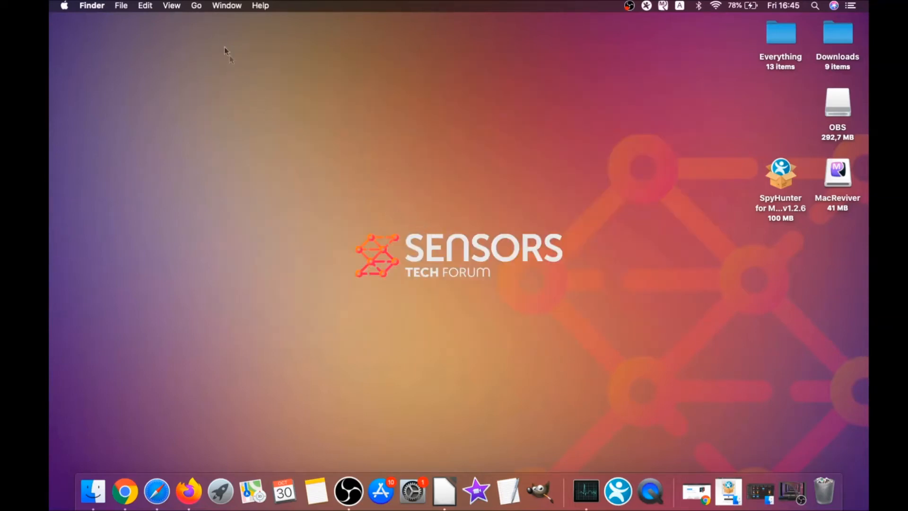
# Step: Launch Activity Monitor from Utilities and locate the MacReviverLoginHelper process
pyautogui.click(195, 5)
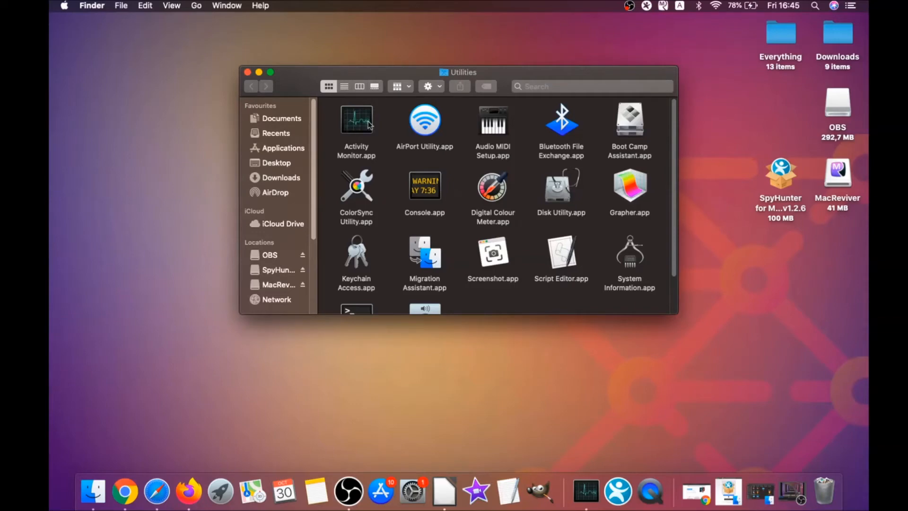
pyautogui.doubleClick(356, 120)
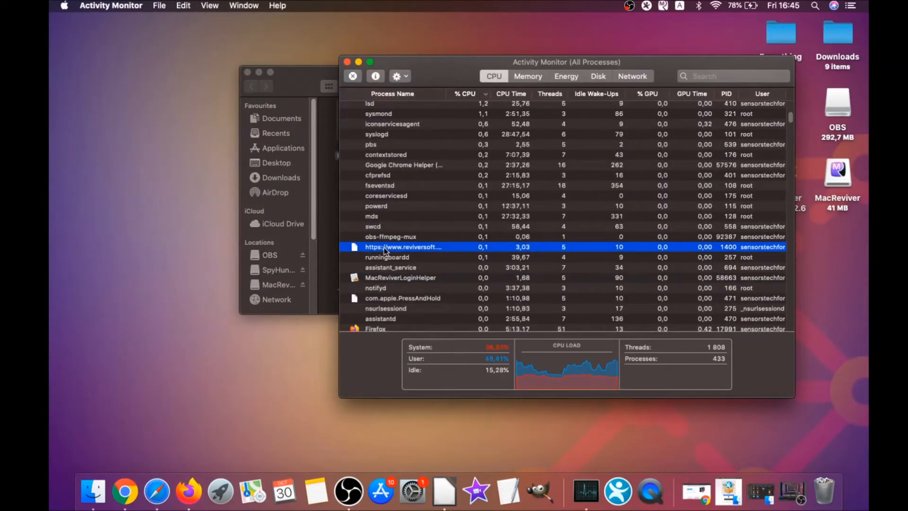
pyautogui.scroll(-3)
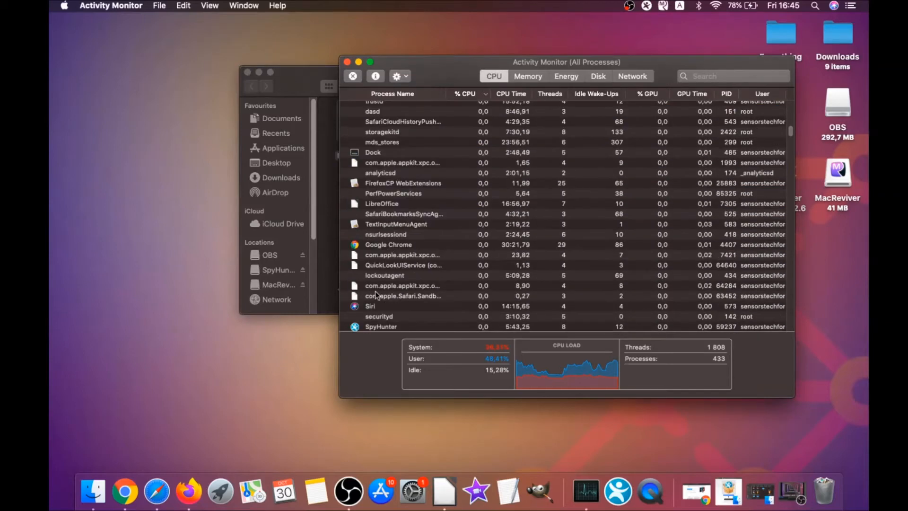
pyautogui.scroll(-3)
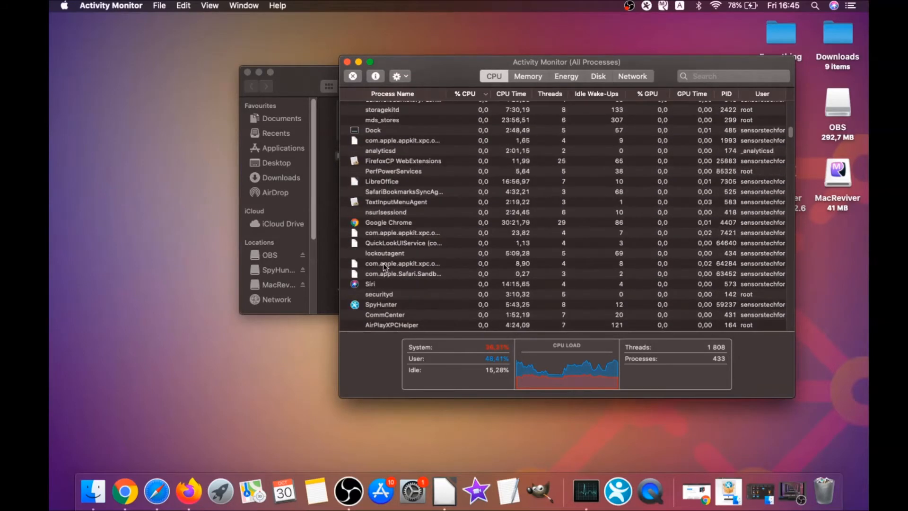
pyautogui.scroll(-3)
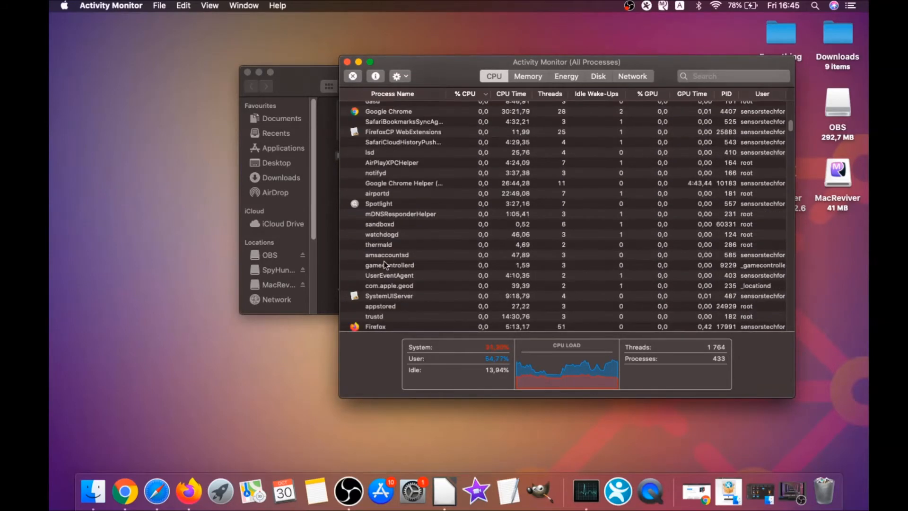
pyautogui.scroll(-3)
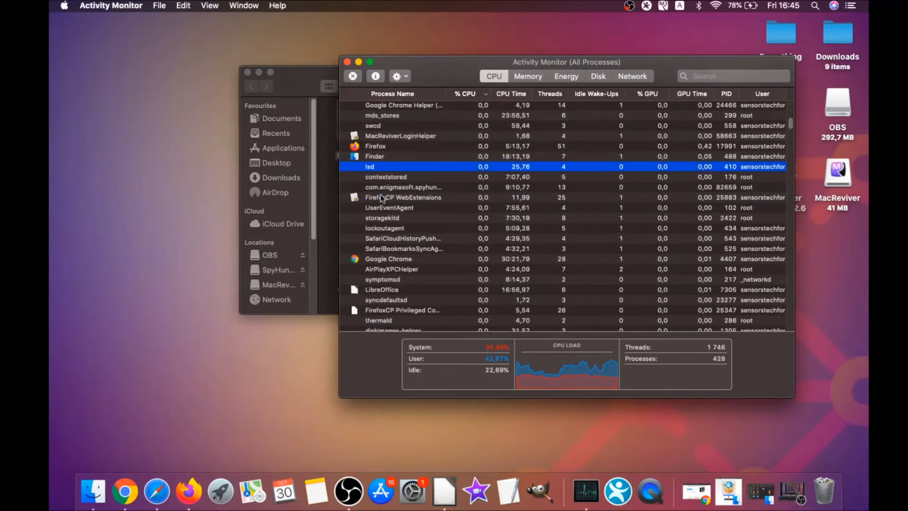
pyautogui.click(352, 76)
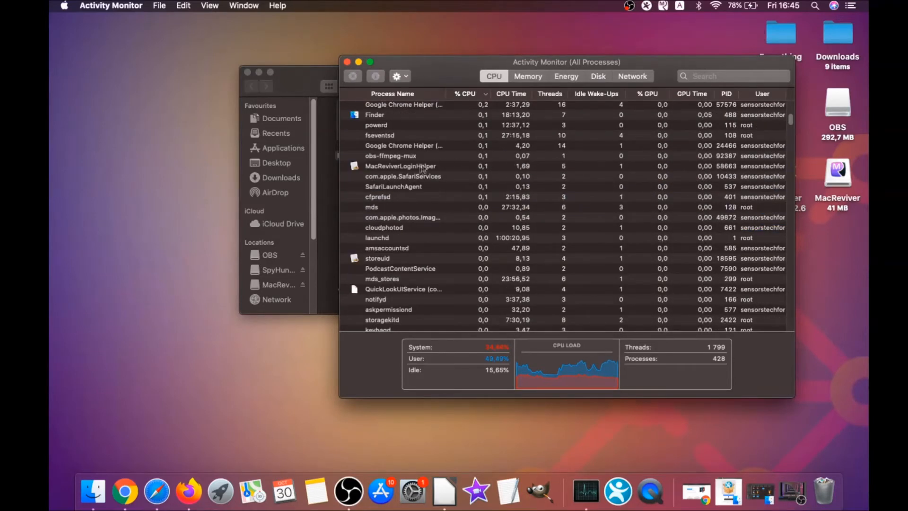
# Step: Quit the MacReviverLoginHelper process, confirming Quit, and close Activity Monitor
pyautogui.click(352, 76)
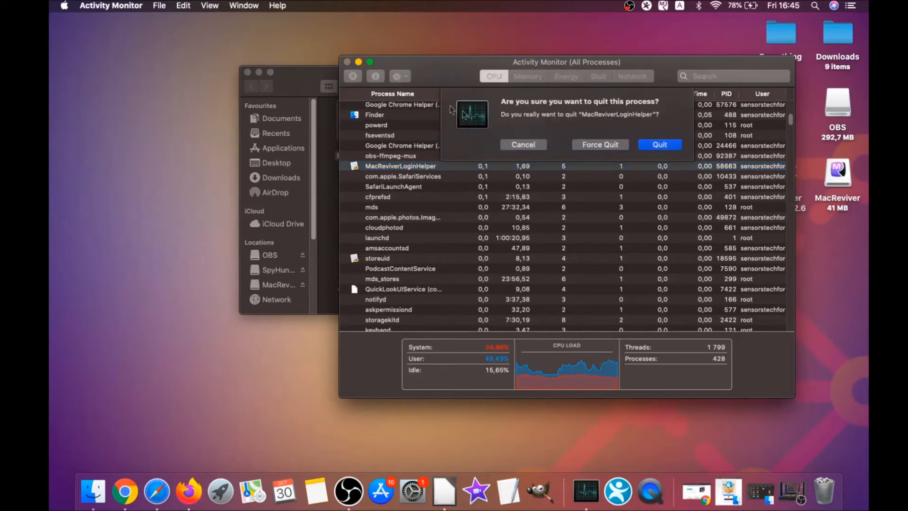
pyautogui.click(659, 144)
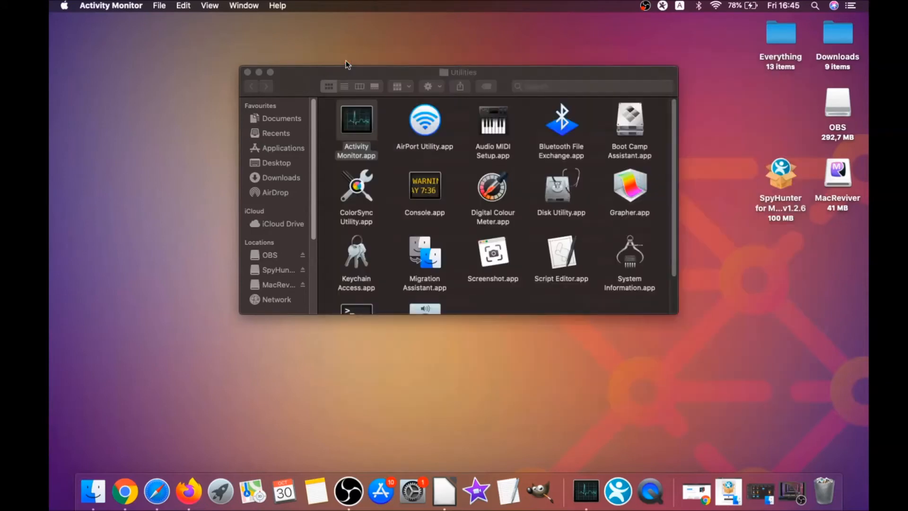
pyautogui.click(246, 72)
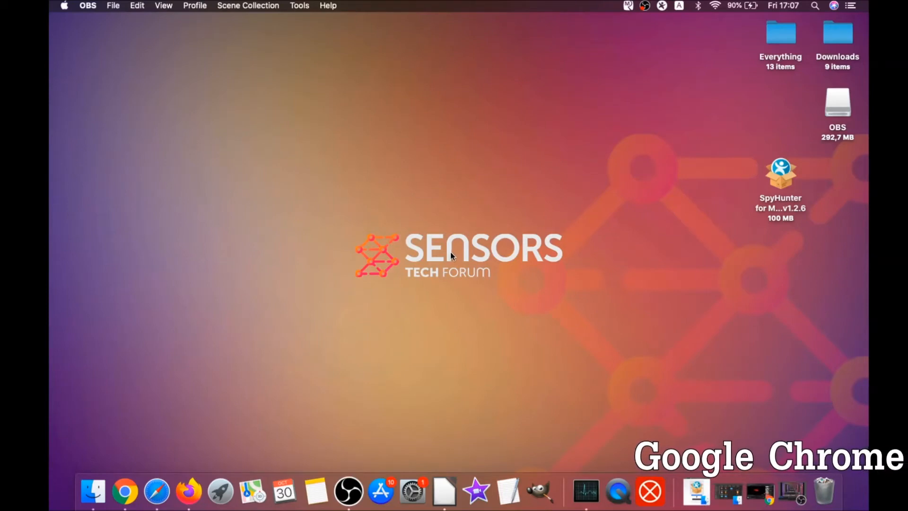
# Step: Launch Chrome, go to chrome://settings/clearBrowserData and expand the Time range choices
pyautogui.click(125, 492)
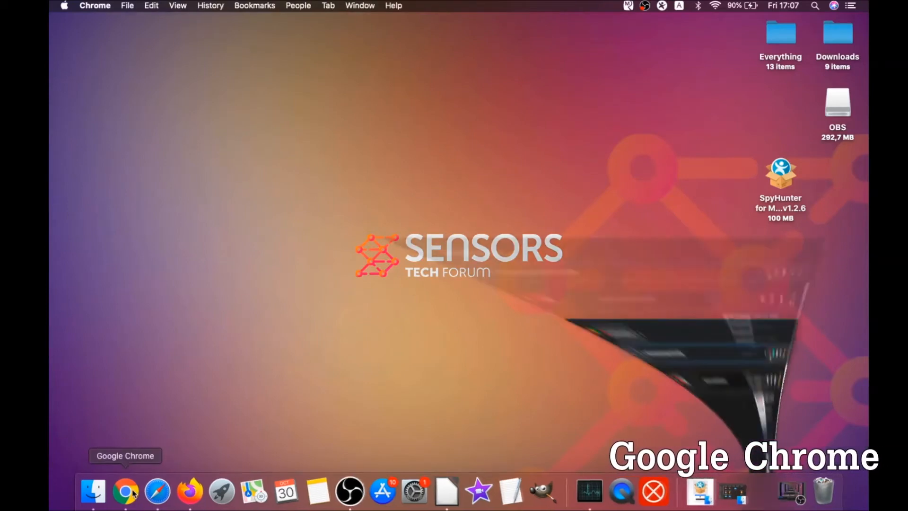
pyautogui.click(124, 491)
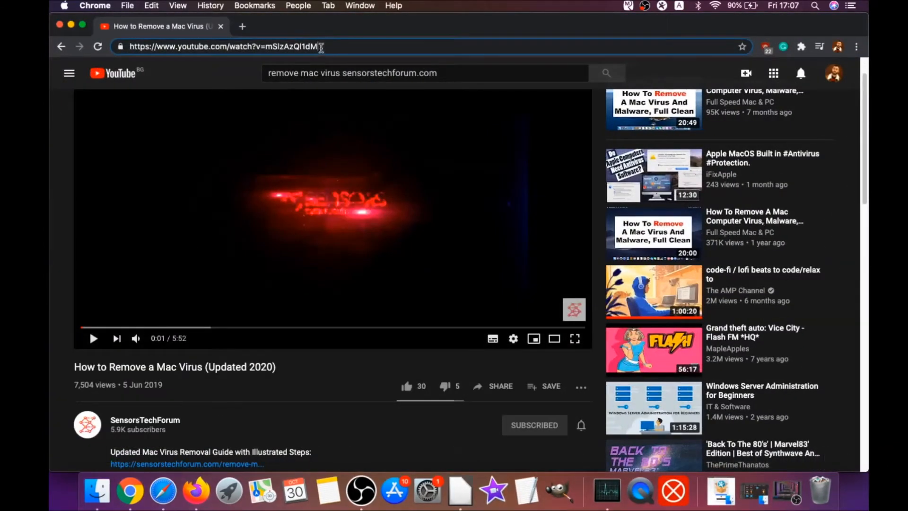
pyautogui.write('about://settings')
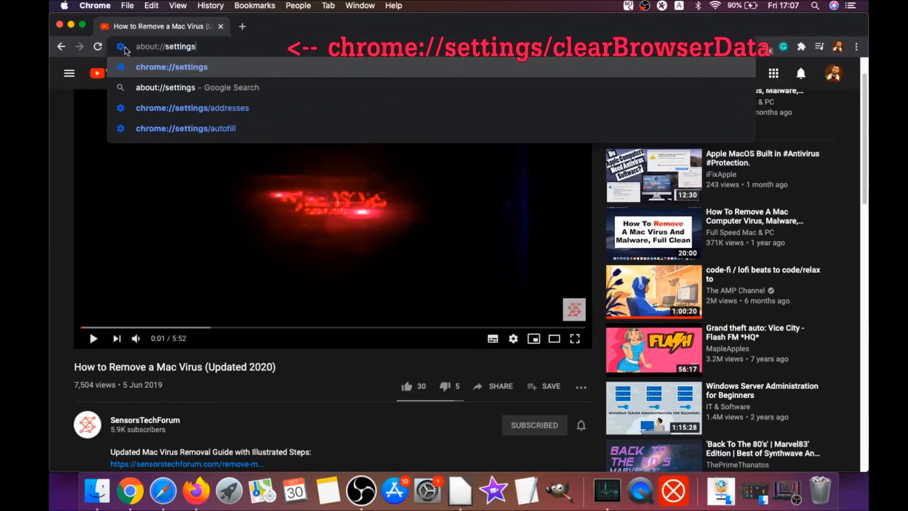
pyautogui.write('/clearBrowserData')
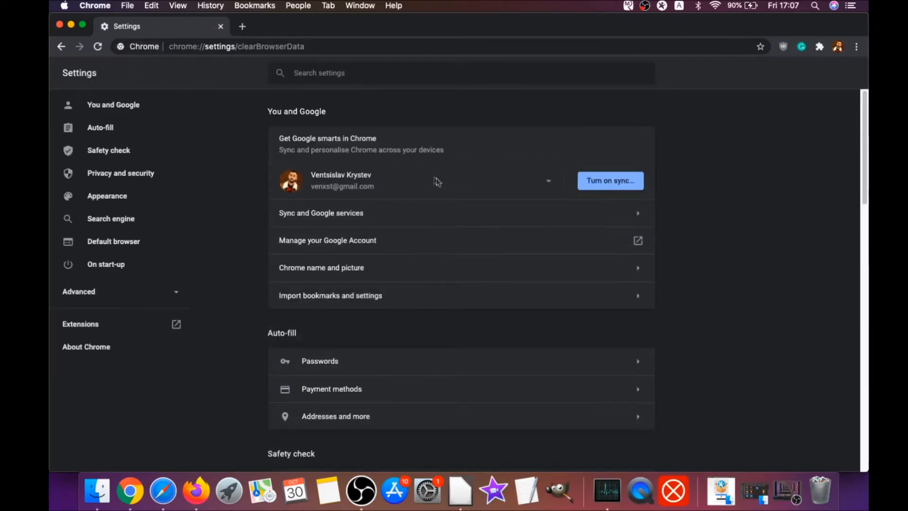
pyautogui.click(420, 191)
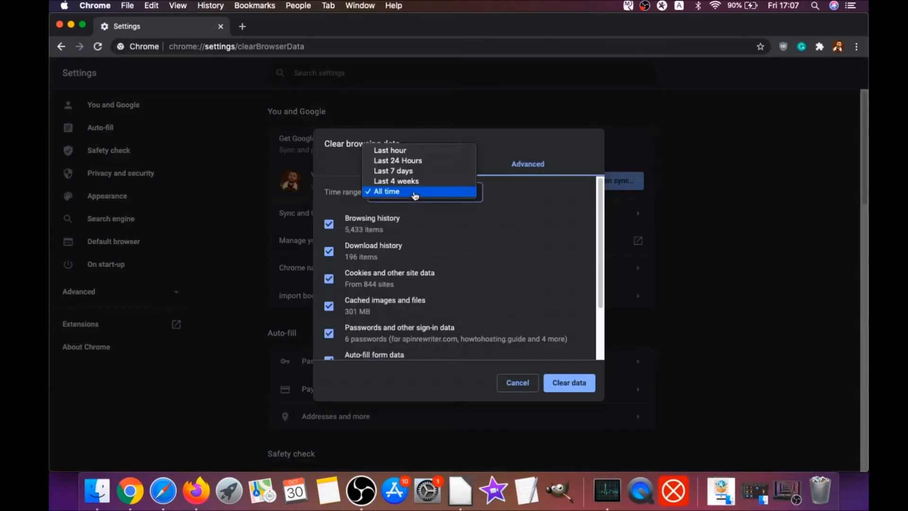
# Step: Clear All time browsing data with Passwords and other sign-in data left unticked
pyautogui.click(386, 191)
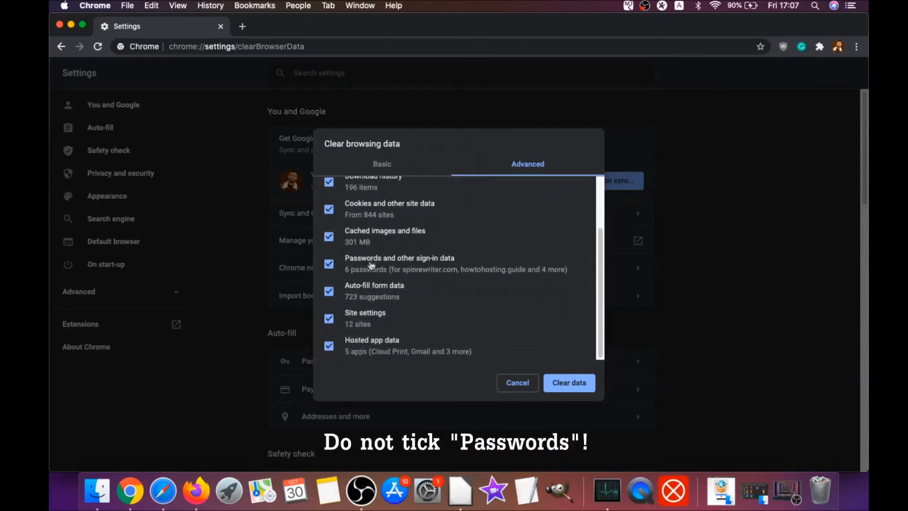
pyautogui.click(329, 263)
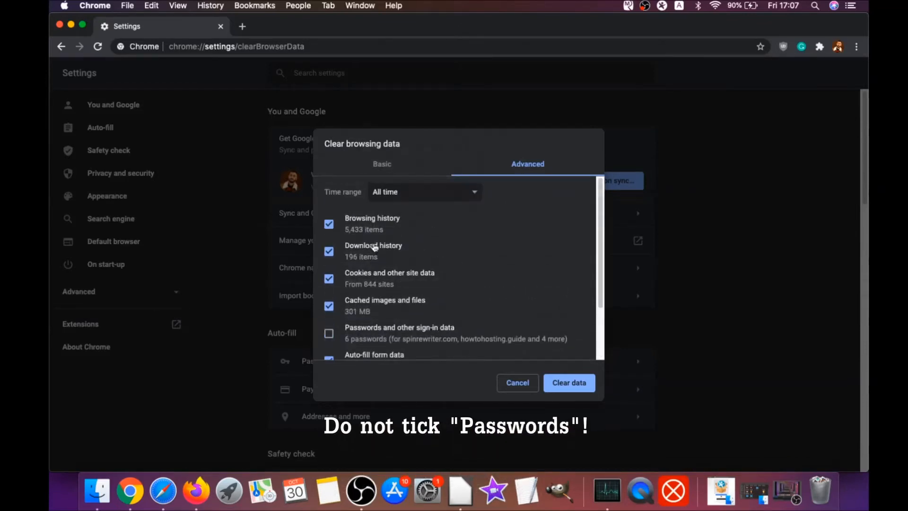
pyautogui.scroll(-3)
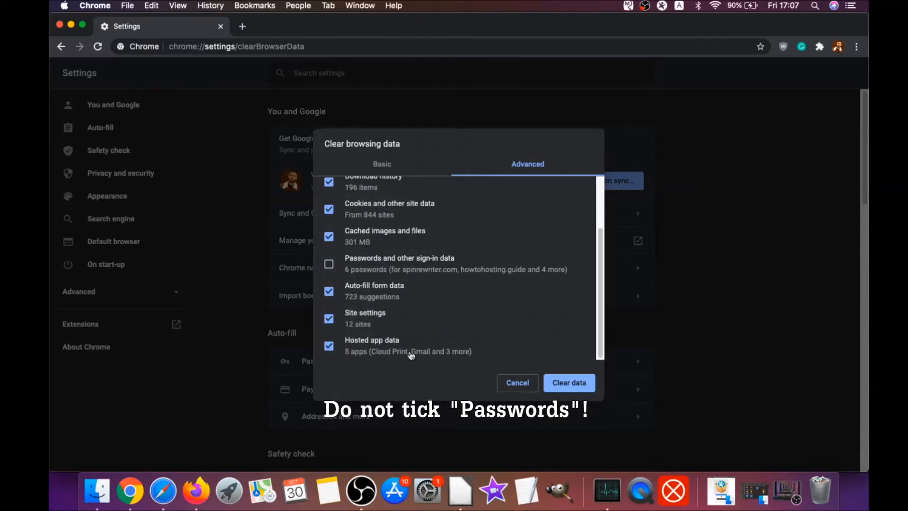
pyautogui.click(569, 382)
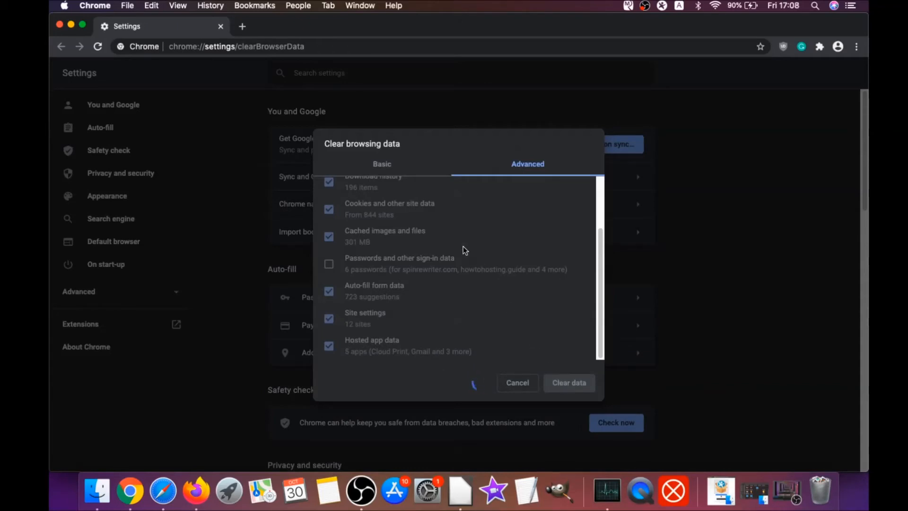
pyautogui.click(516, 382)
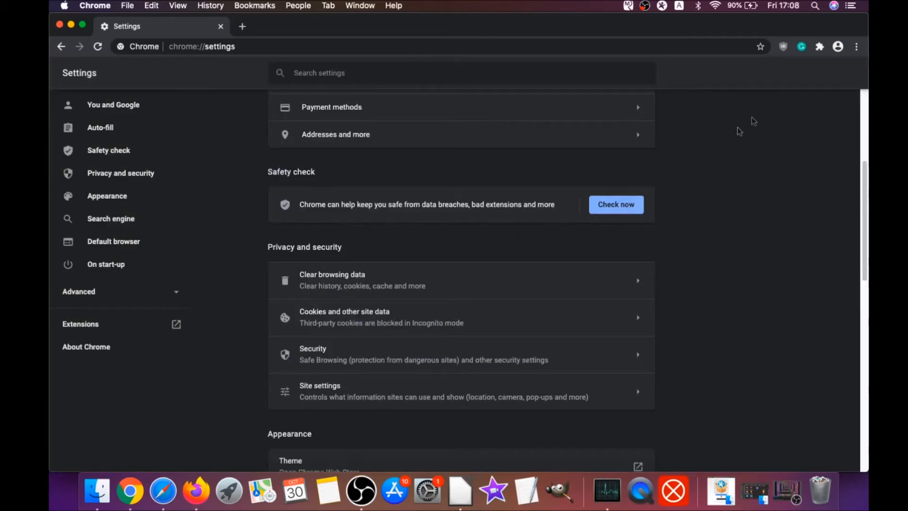
pyautogui.click(856, 46)
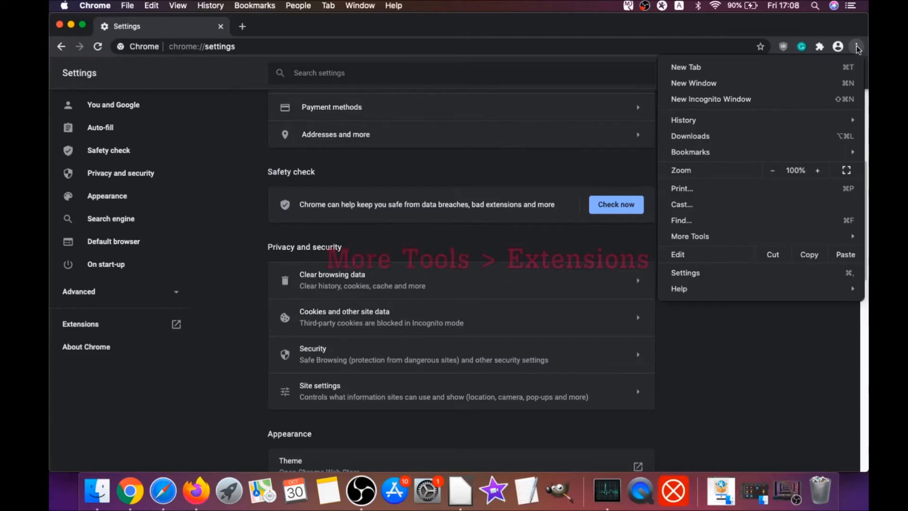
pyautogui.moveTo(690, 237)
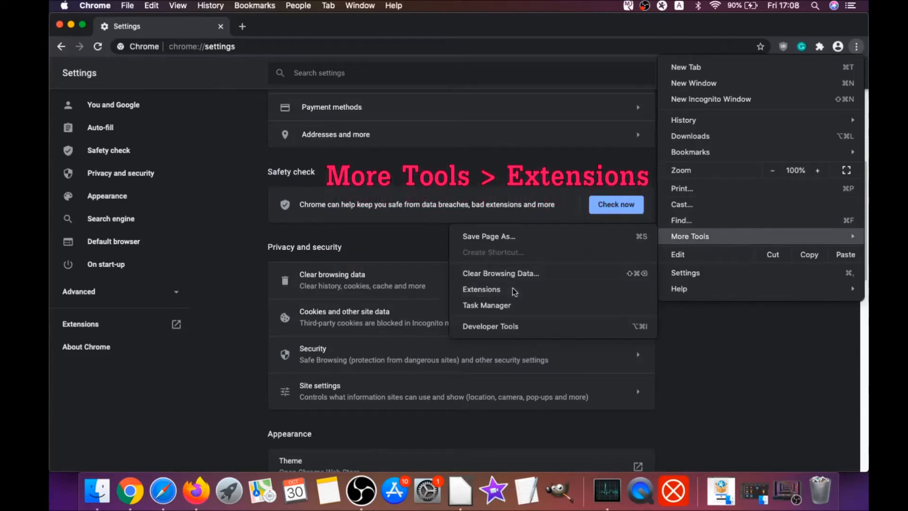
# Step: Remove the uBlock Origin extension from Chrome's extensions page and confirm
pyautogui.click(482, 289)
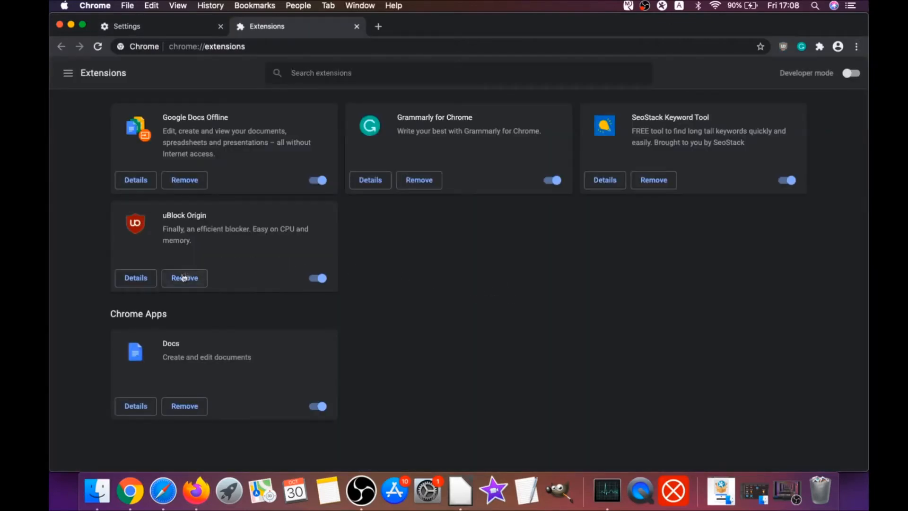
pyautogui.click(184, 277)
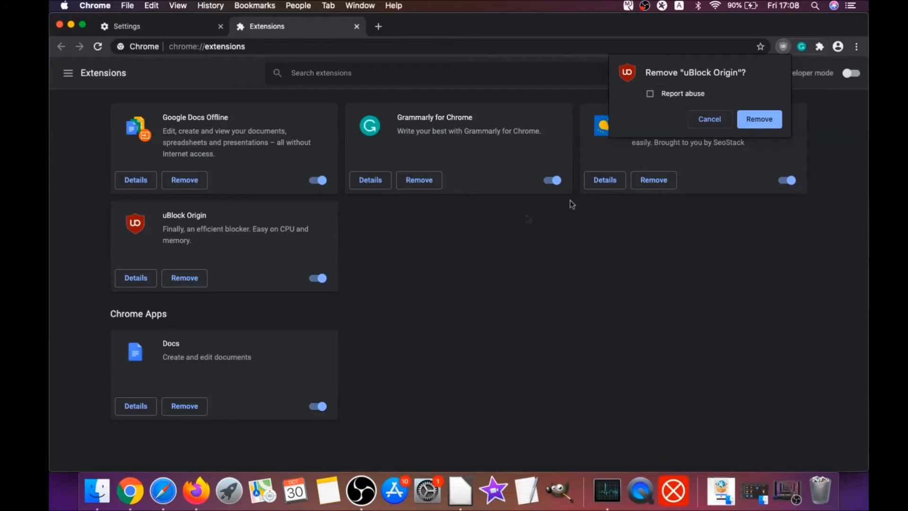
pyautogui.click(760, 118)
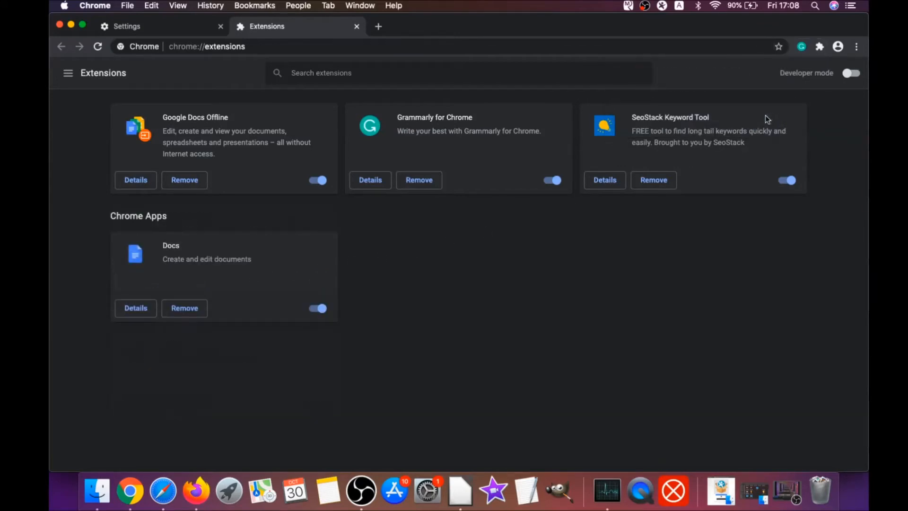
pyautogui.moveTo(261, 162)
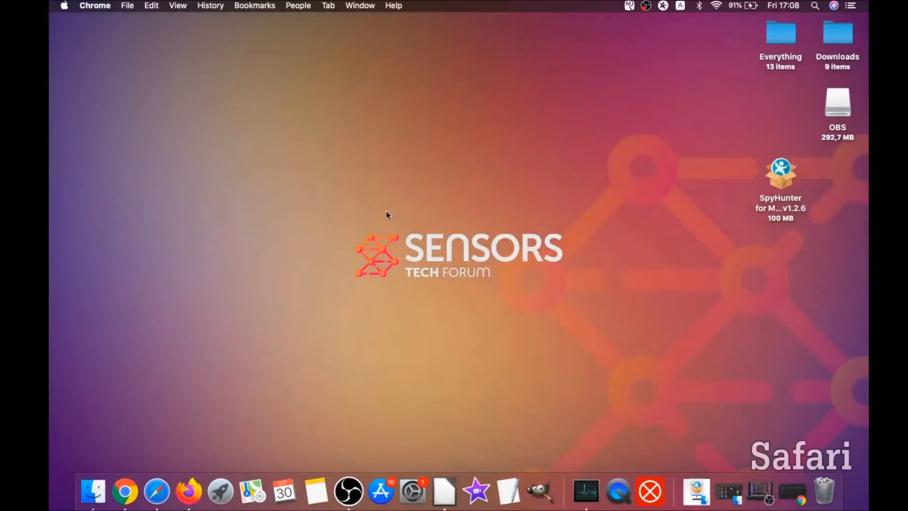
pyautogui.moveTo(448, 240)
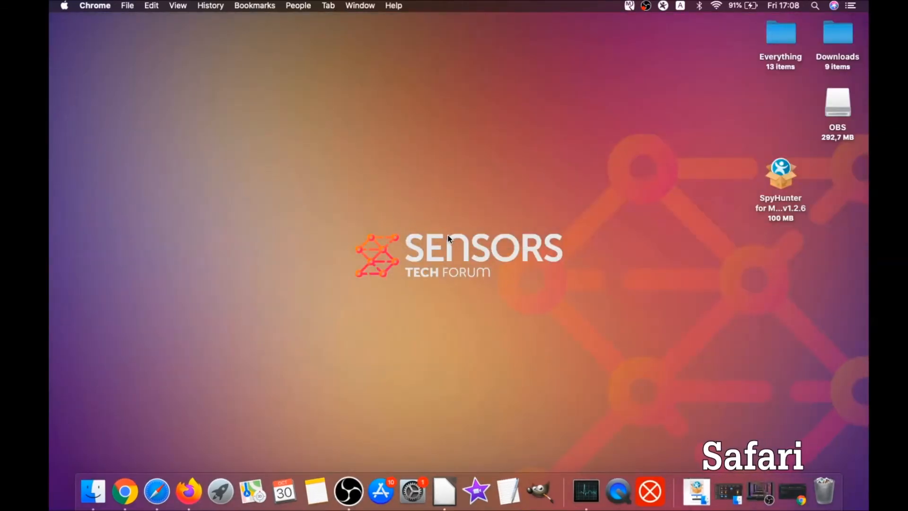
pyautogui.click(156, 491)
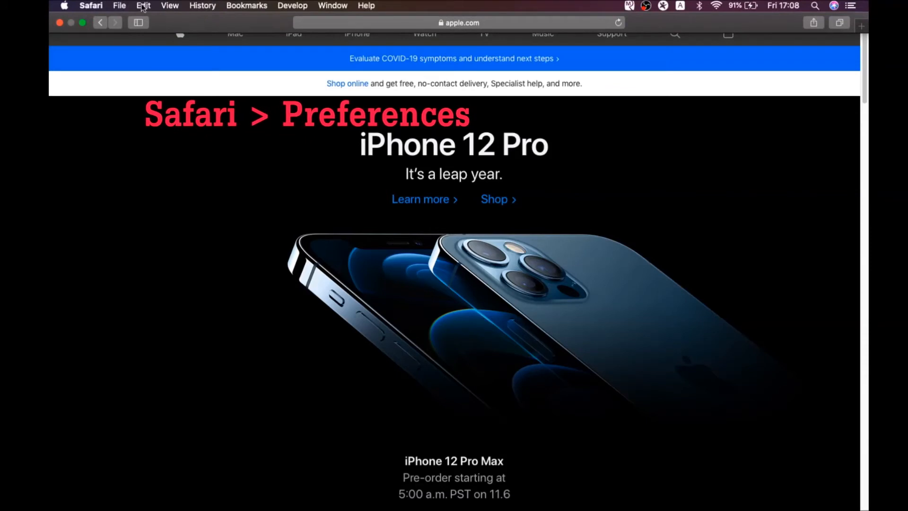
pyautogui.click(90, 6)
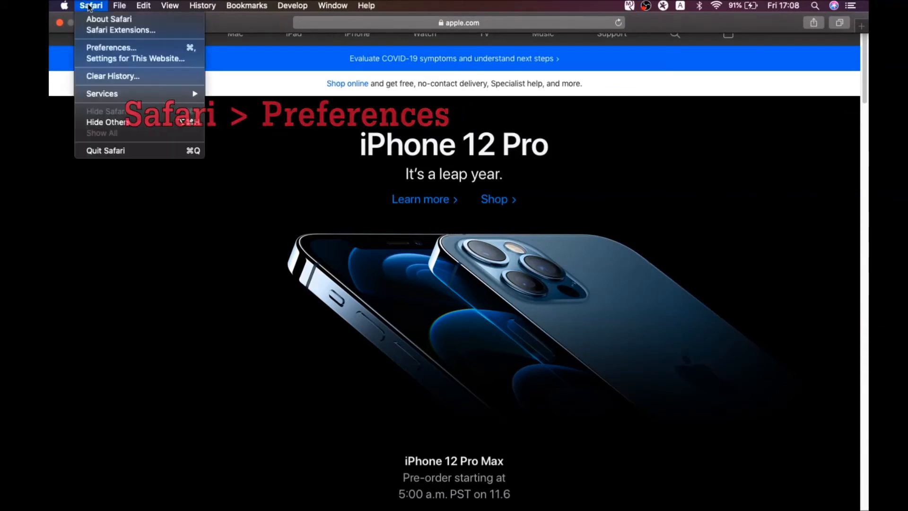
pyautogui.click(110, 48)
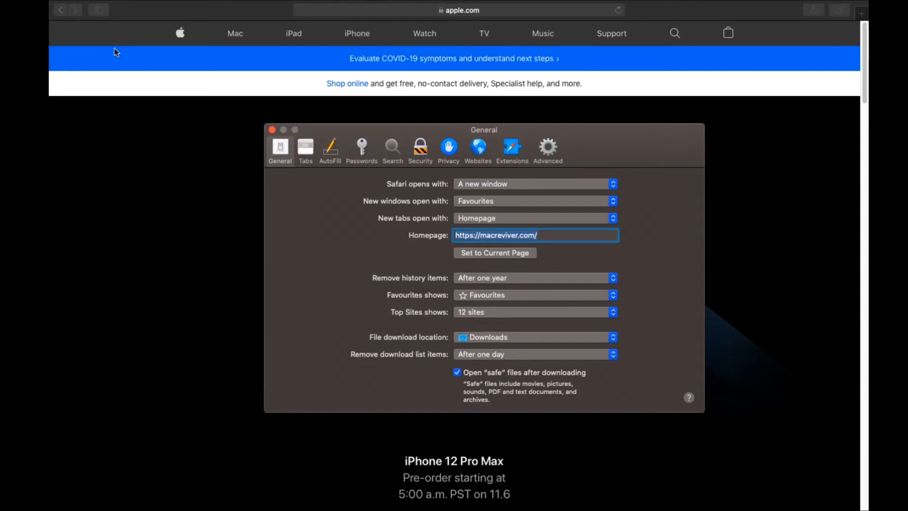
pyautogui.moveTo(439, 242)
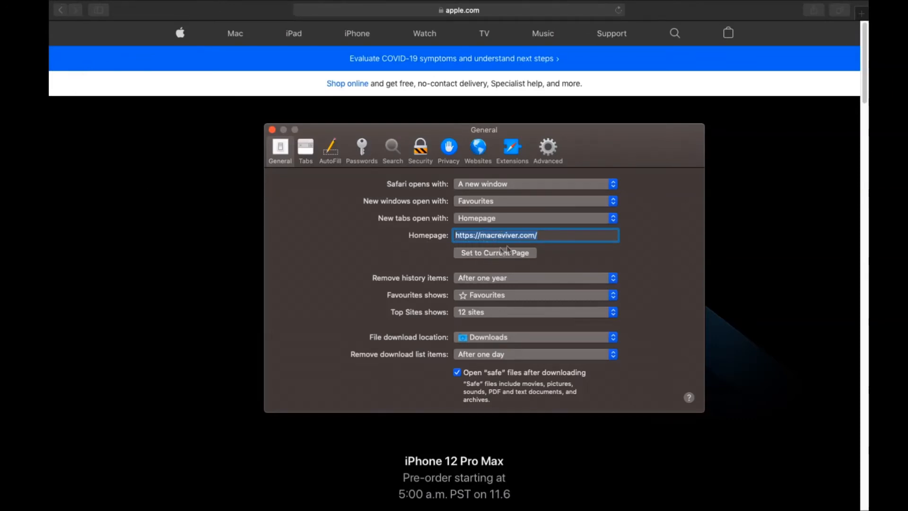
pyautogui.write('https://www.apple.com/')
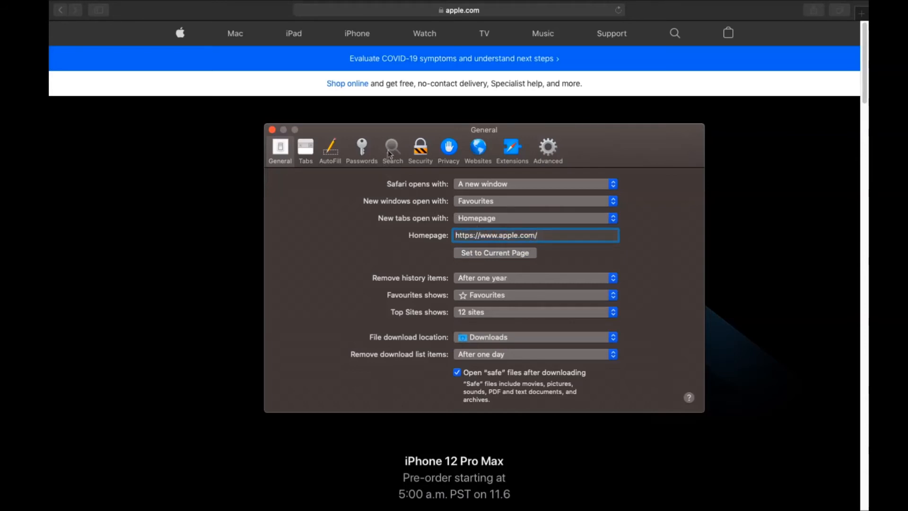
# Step: Switch Safari's search engine from Yahoo to Google
pyautogui.click(393, 149)
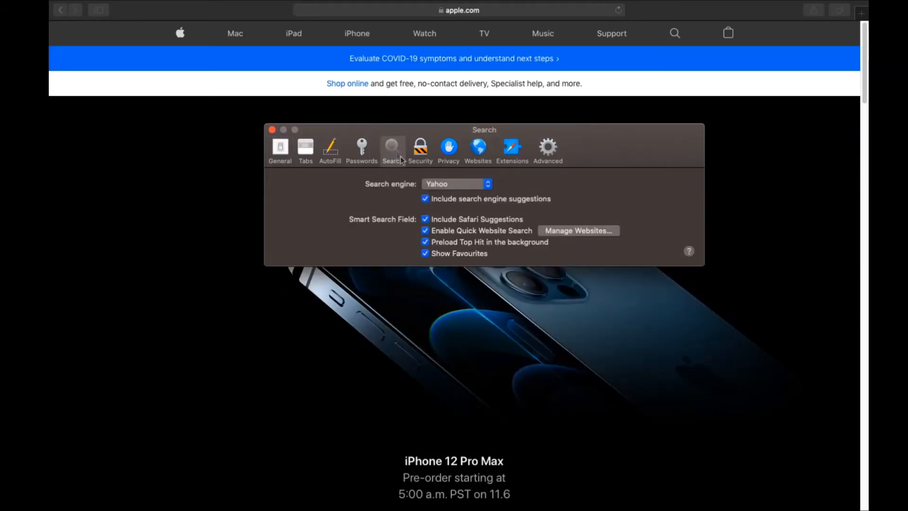
pyautogui.click(456, 183)
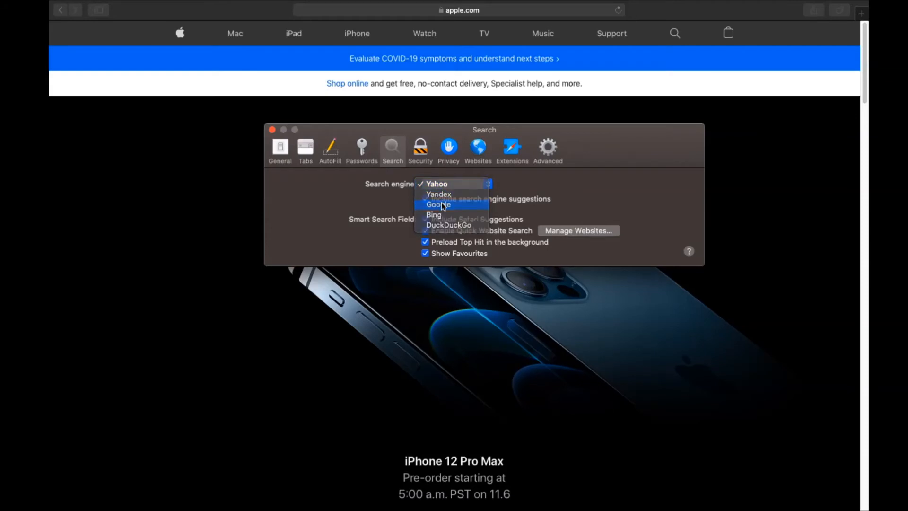
pyautogui.click(511, 147)
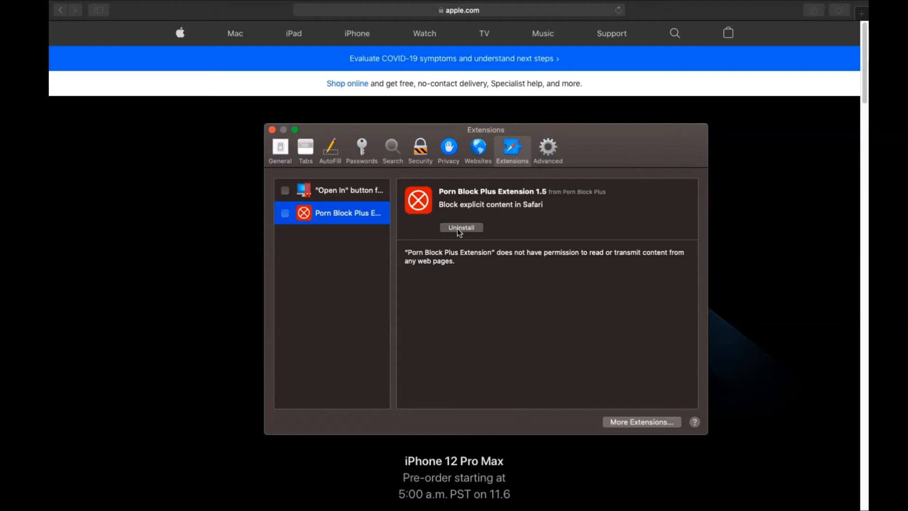
# Step: Start uninstalling the Porn Block Plus extension and reveal its app in Finder
pyautogui.click(461, 227)
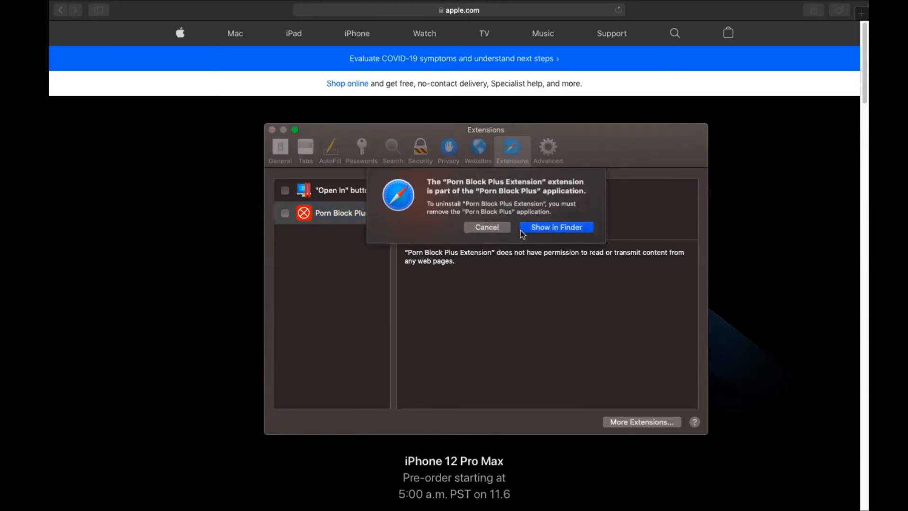
pyautogui.click(555, 227)
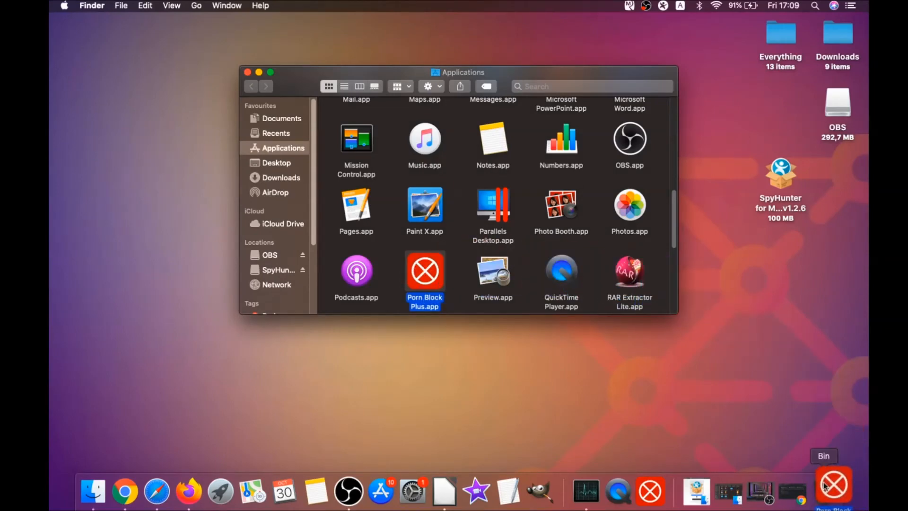
# Step: Drag Porn Block Plus.app from Applications to the Bin and authorize with the admin password
pyautogui.moveTo(424, 272); pyautogui.dragTo(822, 487)
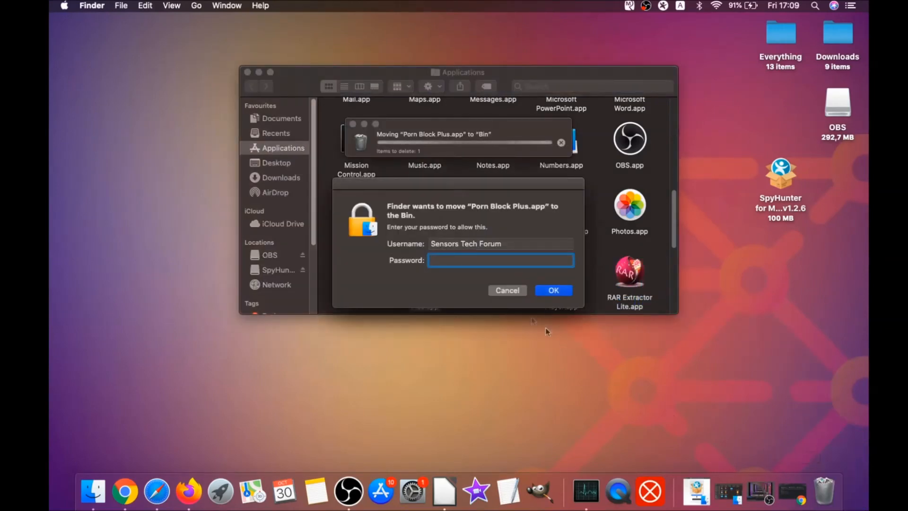
pyautogui.write('••••')
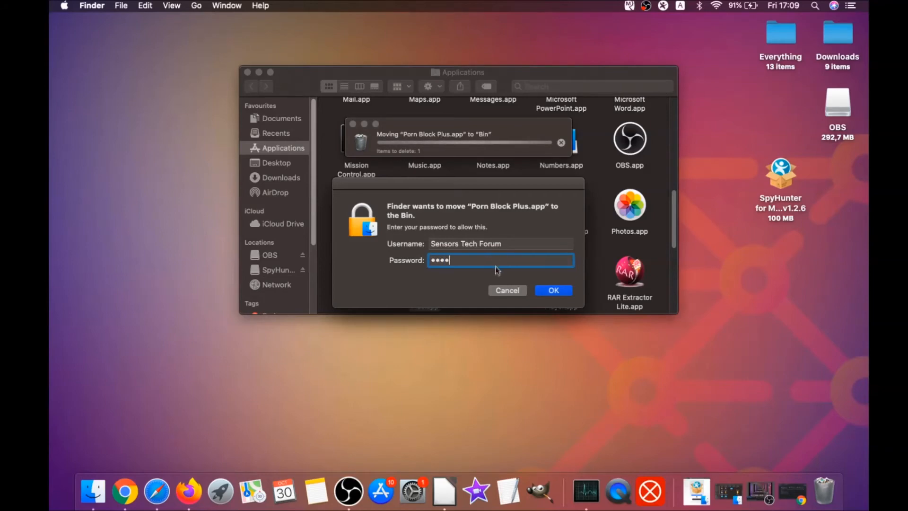
pyautogui.click(552, 290)
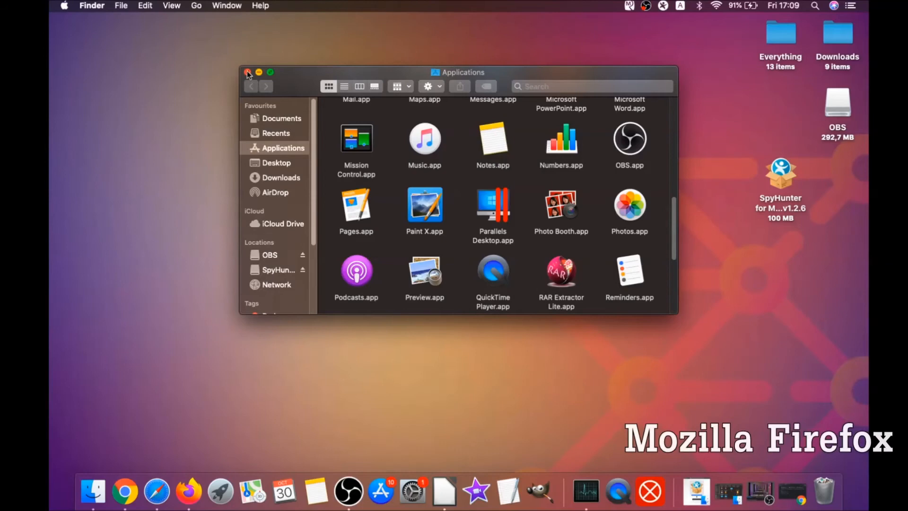
# Step: Close the Applications window, launch Firefox and reach its add-ons manager
pyautogui.click(248, 71)
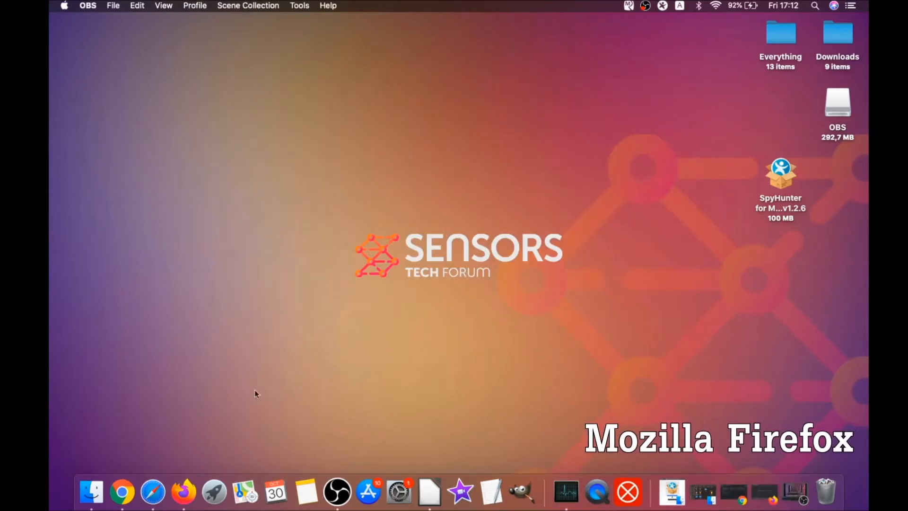
pyautogui.click(183, 492)
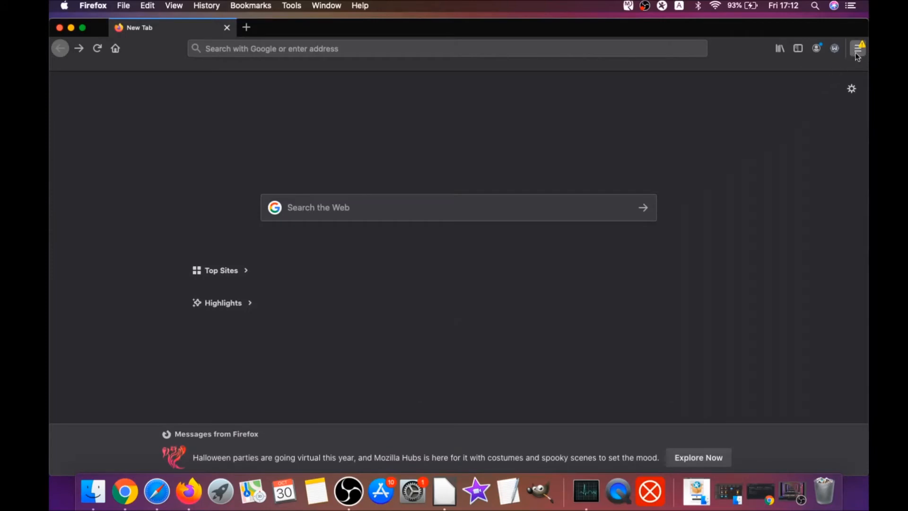
pyautogui.click(858, 48)
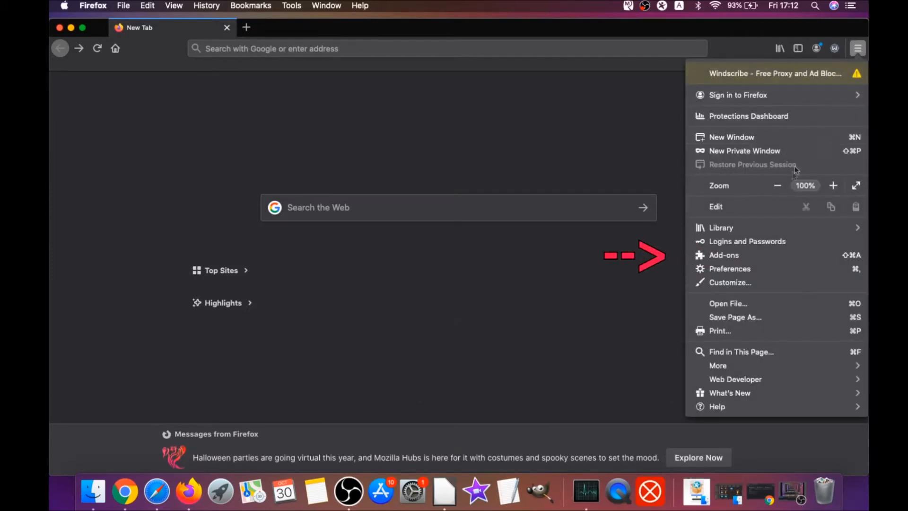
pyautogui.click(723, 255)
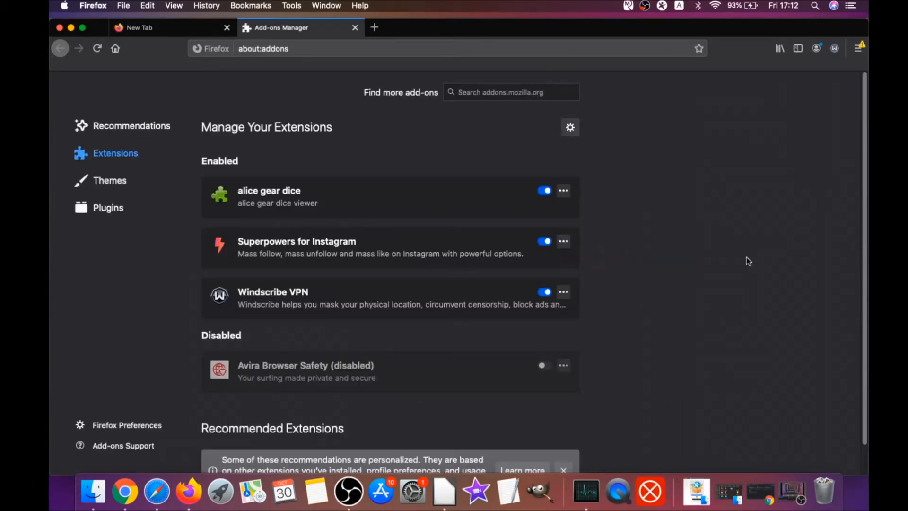
pyautogui.moveTo(110, 156)
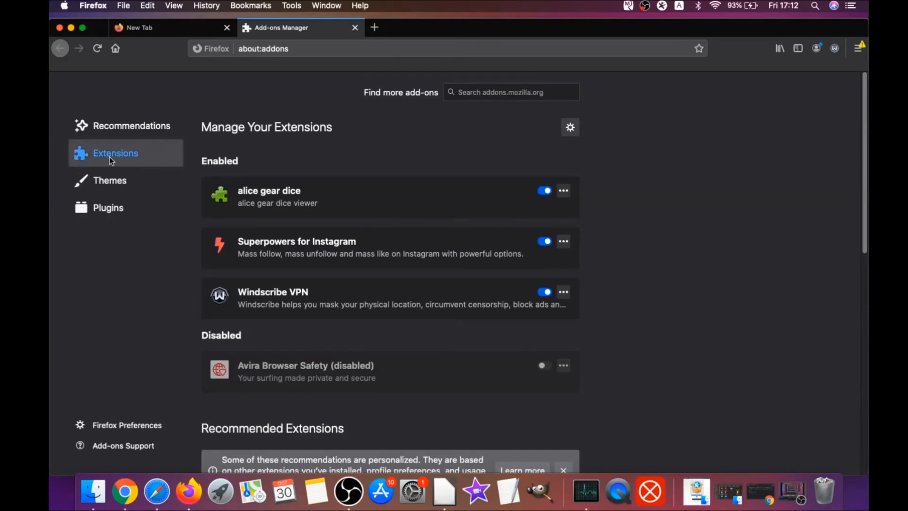
pyautogui.moveTo(260, 248)
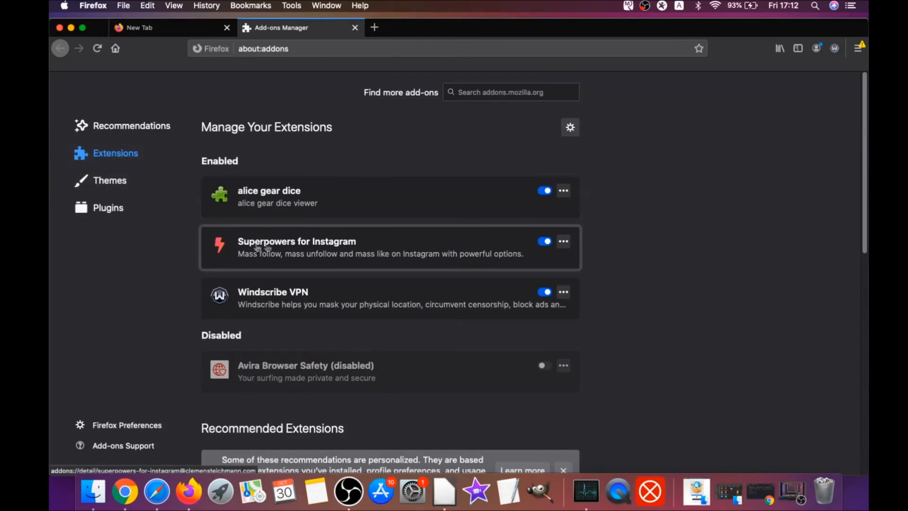
# Step: Remove the Superpowers for Instagram and alice gear dice extensions, confirming removal
pyautogui.click(544, 242)
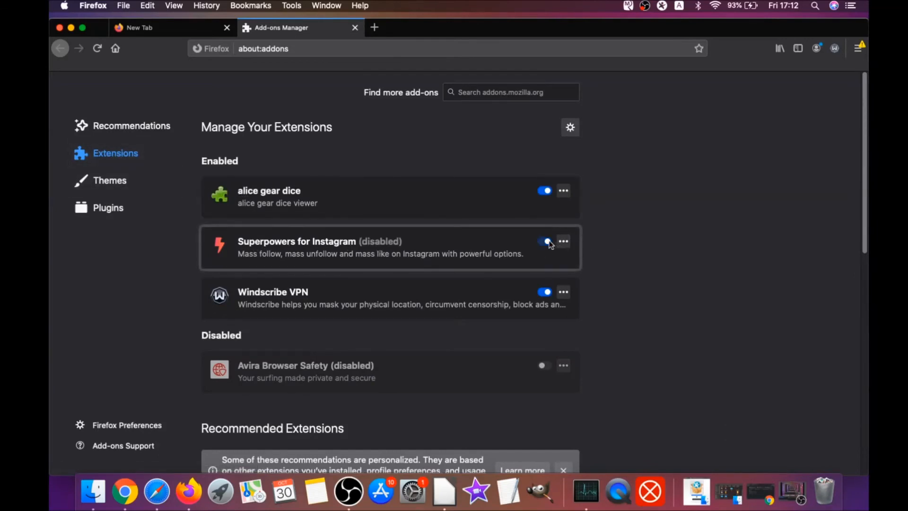
pyautogui.click(563, 190)
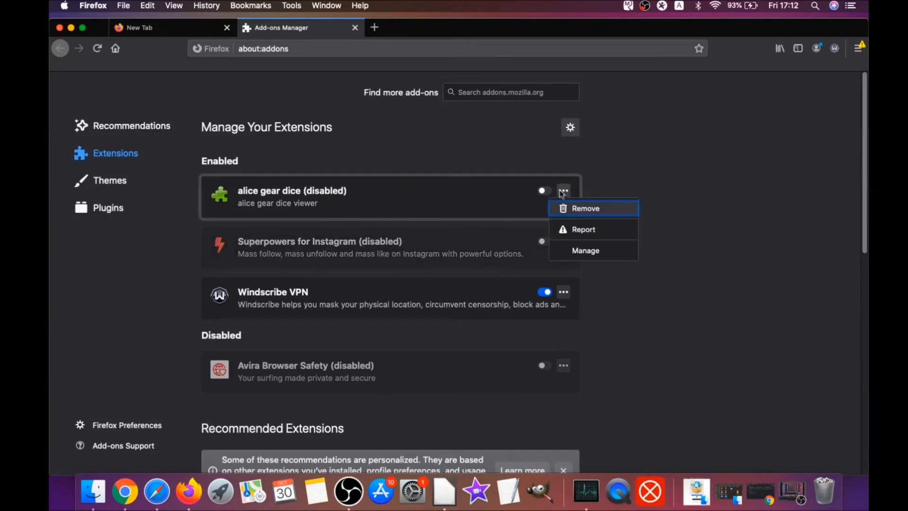
pyautogui.click(524, 150)
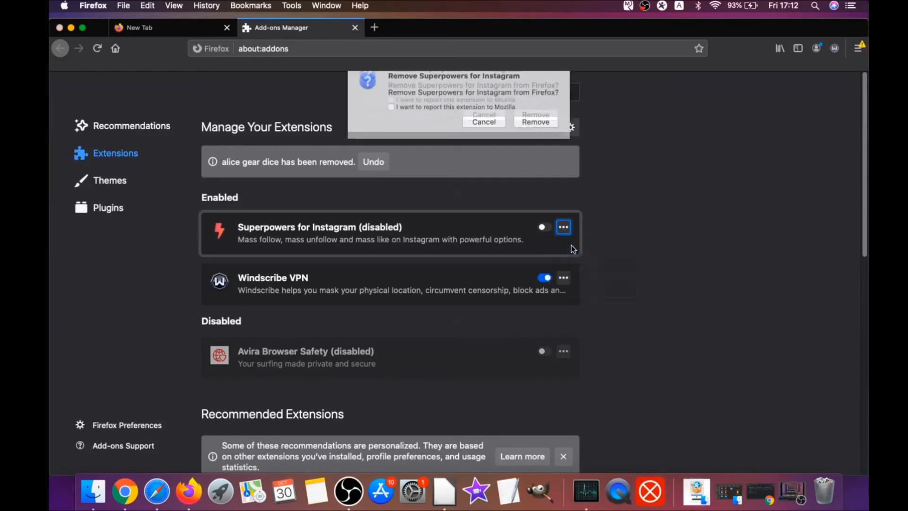
pyautogui.click(535, 122)
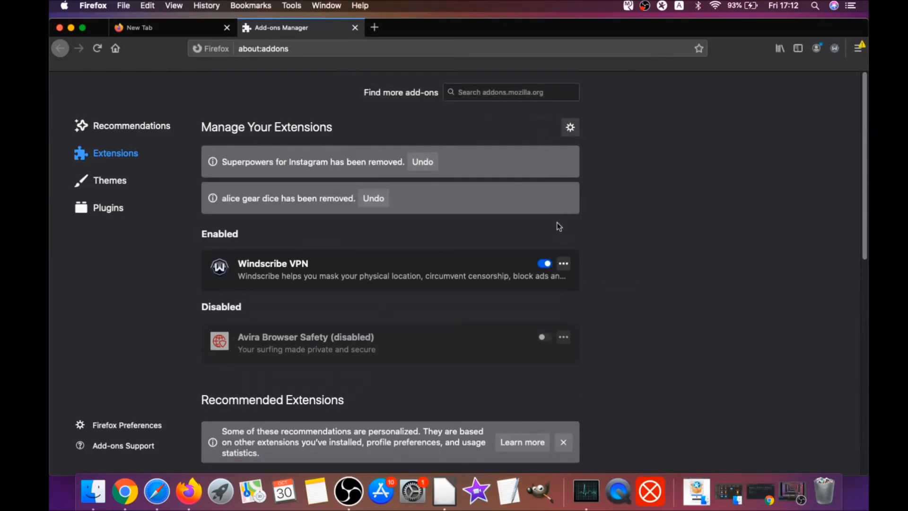
# Step: Go to about:support and use Refresh Firefox to restore the browser to defaults
pyautogui.click(290, 48)
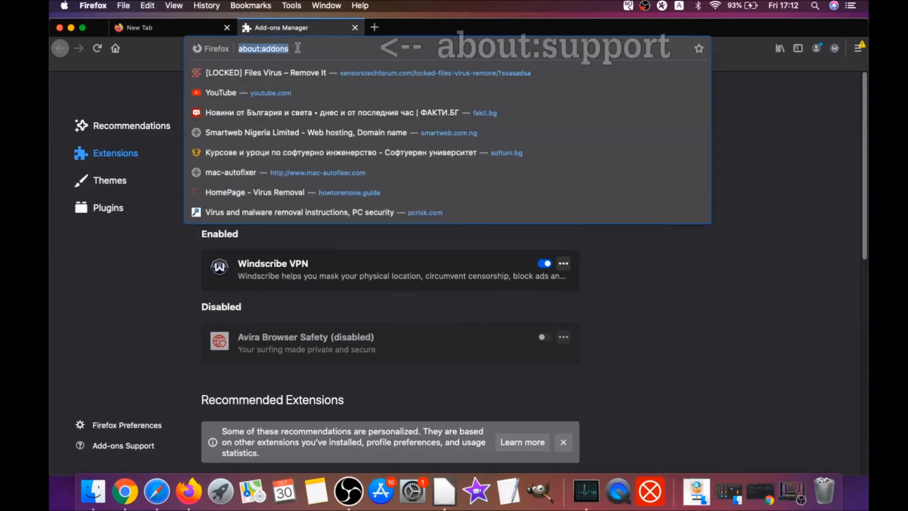
pyautogui.write('a')
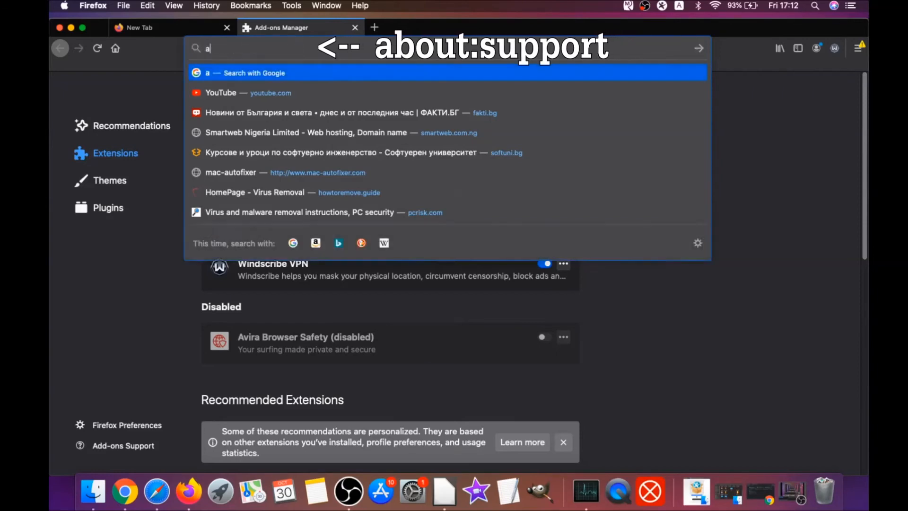
pyautogui.write('bout:support')
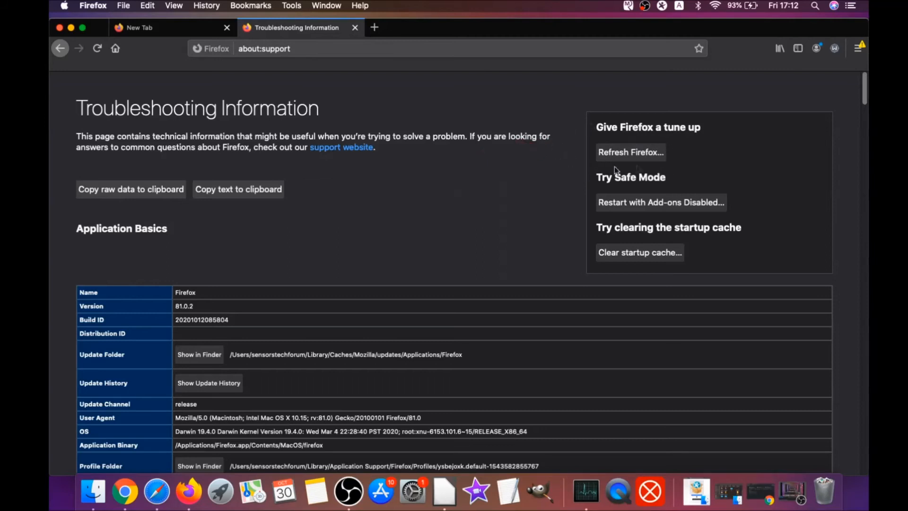
pyautogui.moveTo(631, 159)
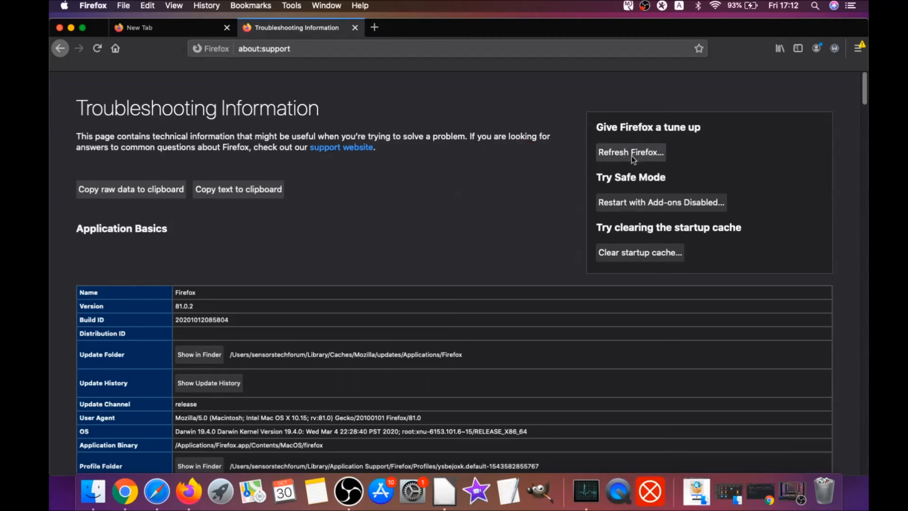
pyautogui.click(630, 152)
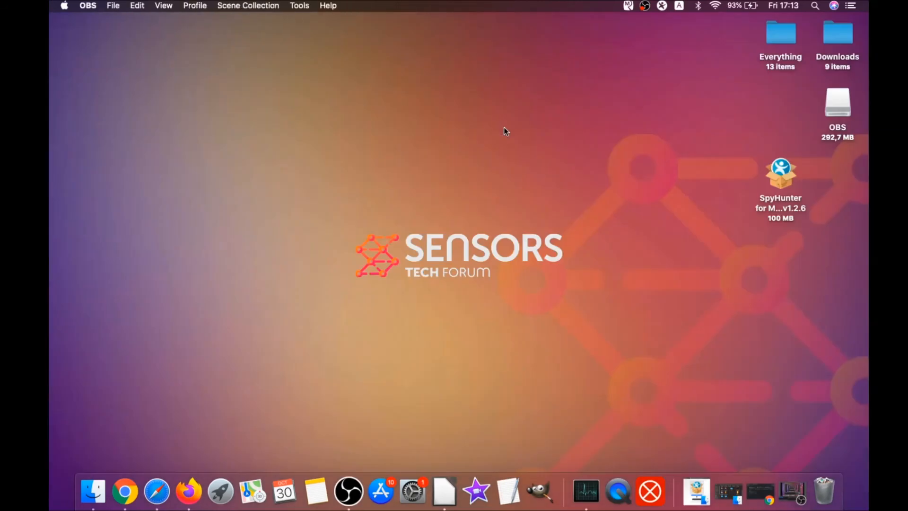
pyautogui.moveTo(455, 225)
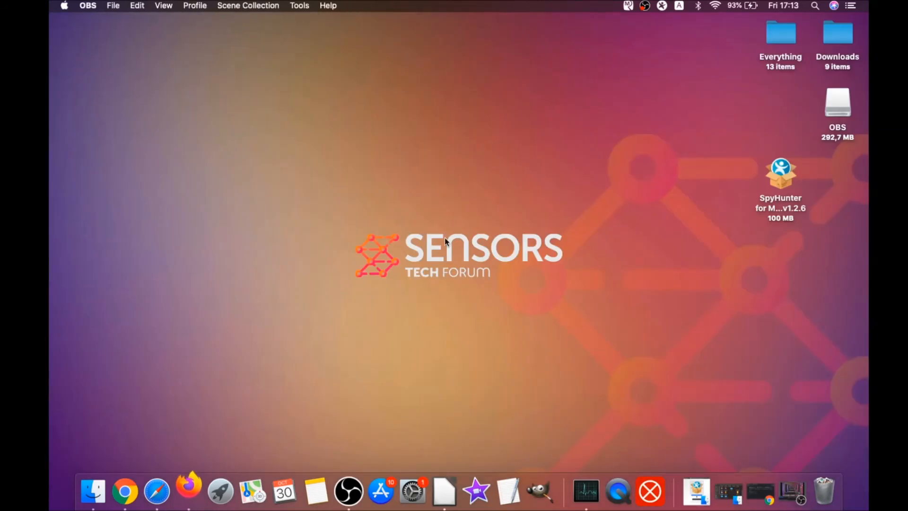
pyautogui.click(188, 492)
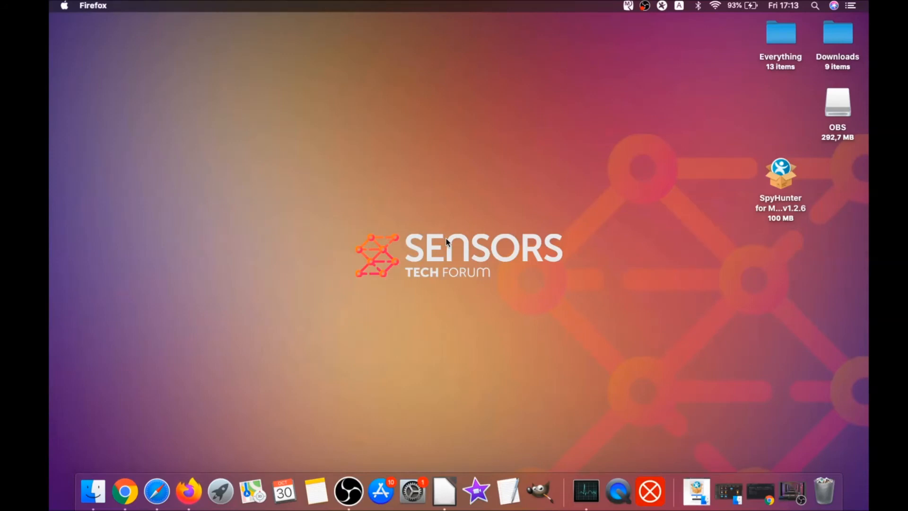
pyautogui.click(188, 492)
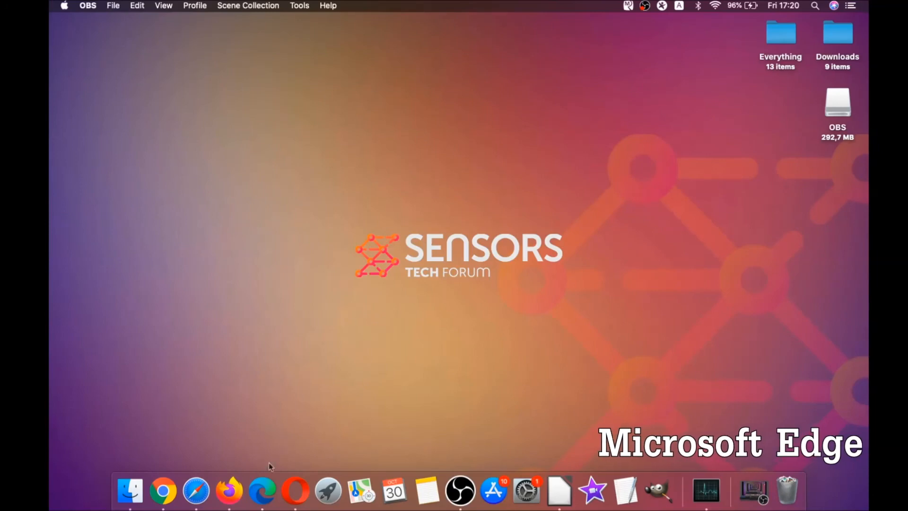
# Step: Launch Edge, reach the clear browsing data page and set the time range to All Time
pyautogui.click(262, 491)
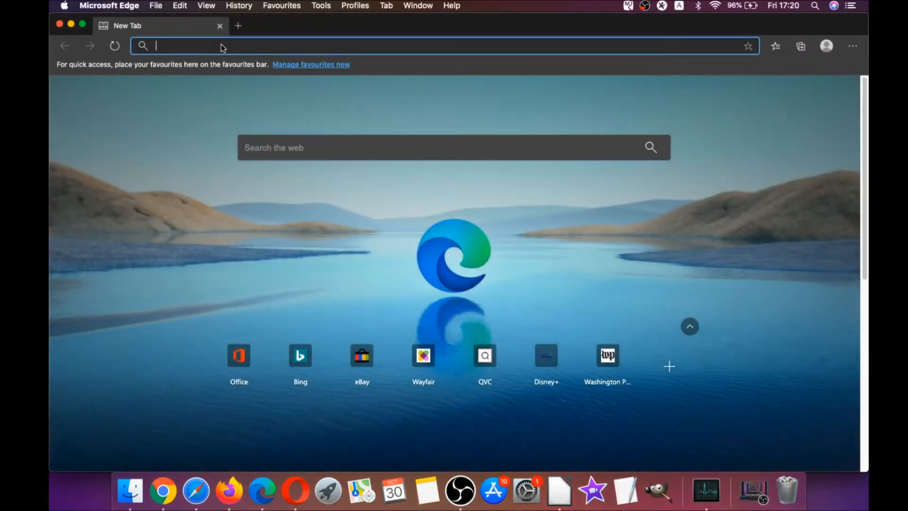
pyautogui.write('edge://version')
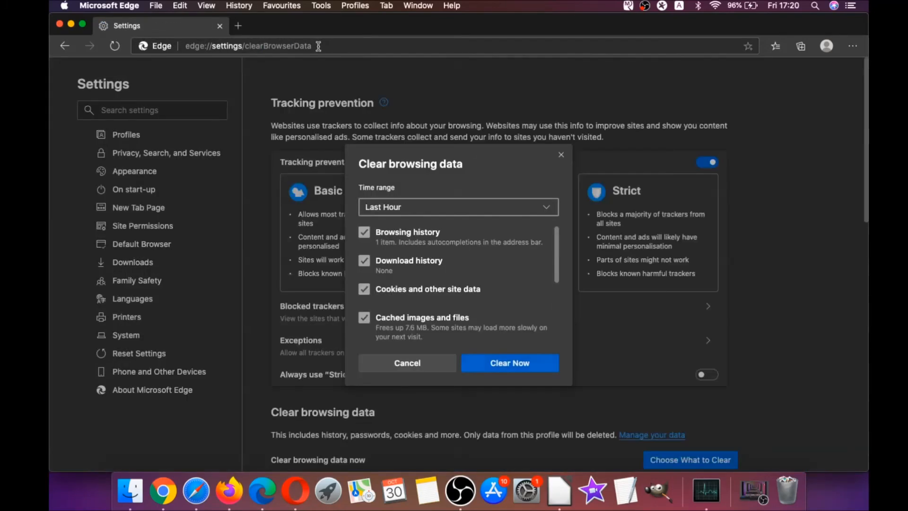
pyautogui.click(457, 207)
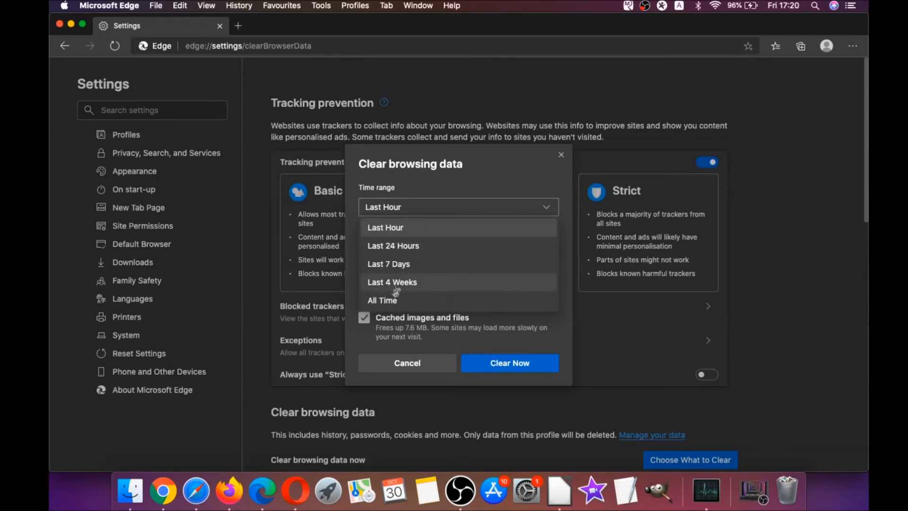
pyautogui.click(382, 300)
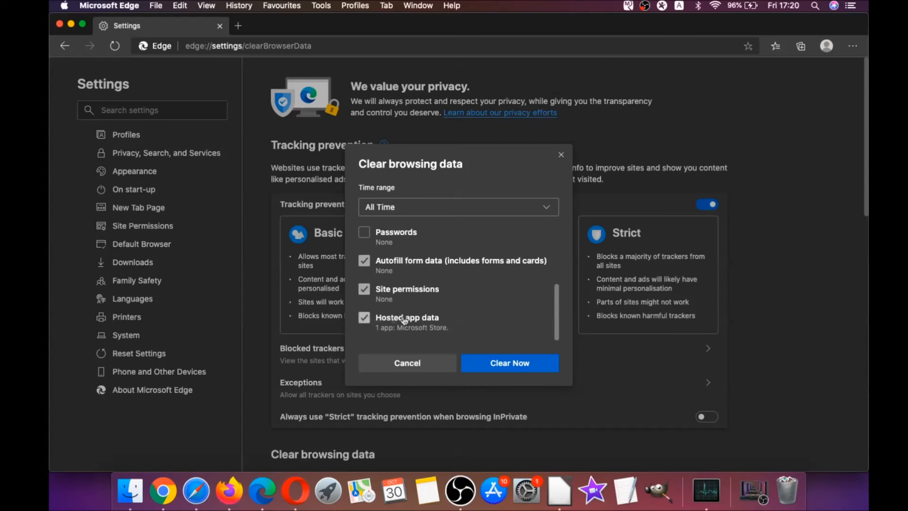
# Step: Clear the selected browsing data and close the Edge window
pyautogui.click(509, 363)
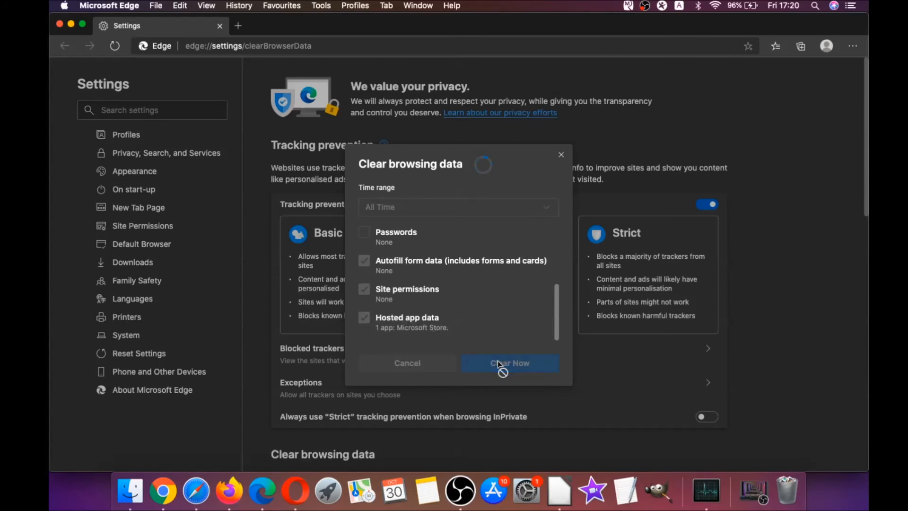
pyautogui.click(509, 364)
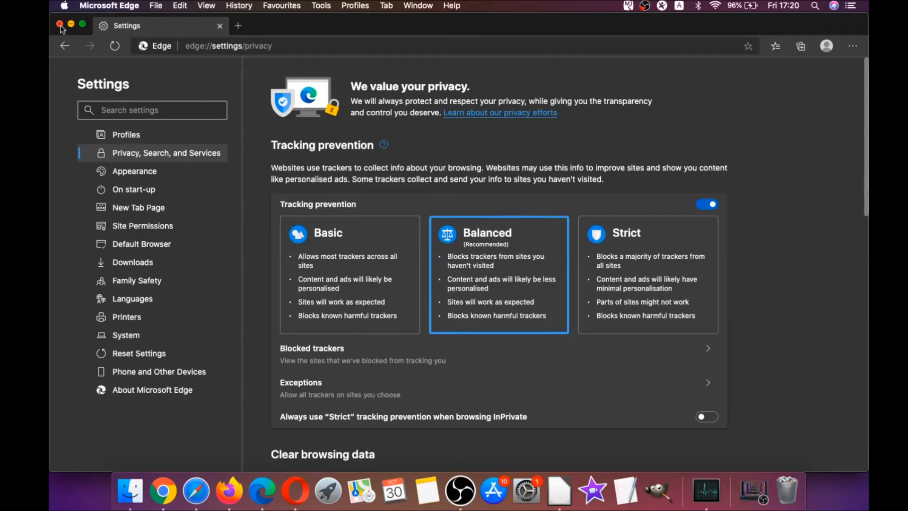
pyautogui.click(60, 25)
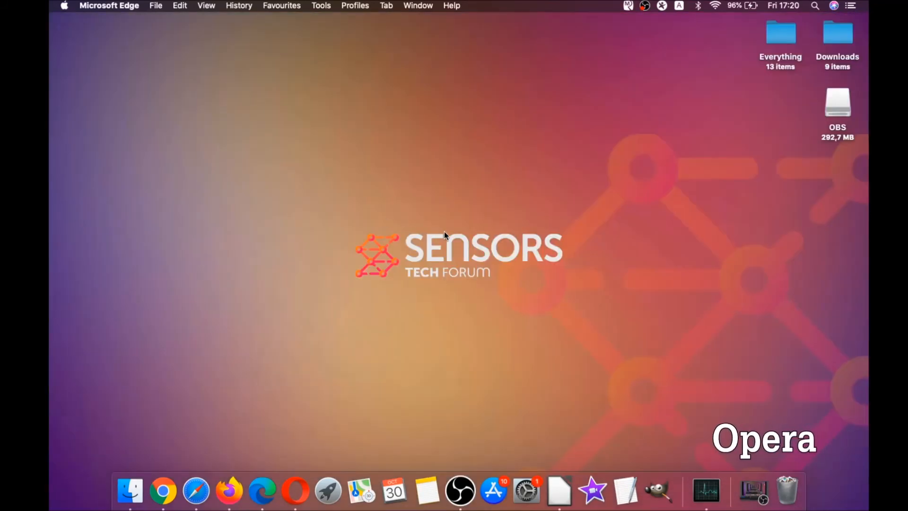
pyautogui.moveTo(295, 490)
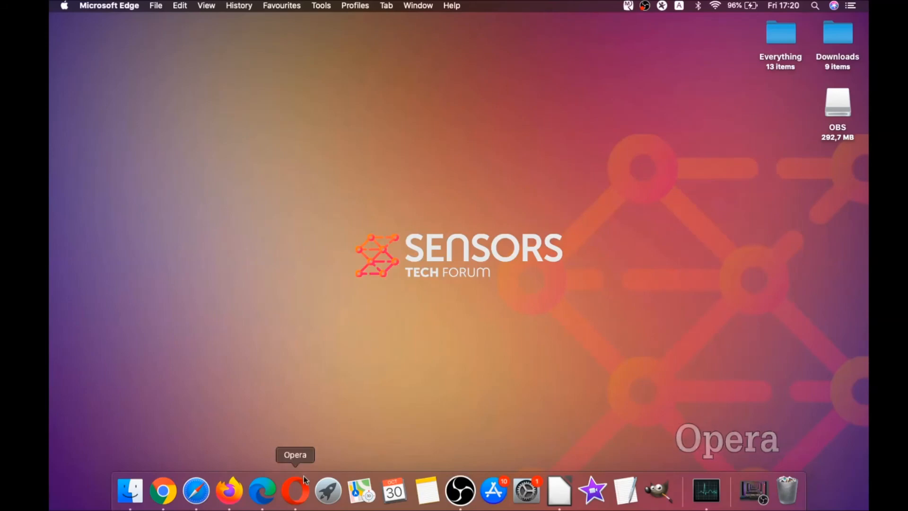
# Step: Launch Opera and reach opera://settings/clearBrowserData
pyautogui.click(295, 491)
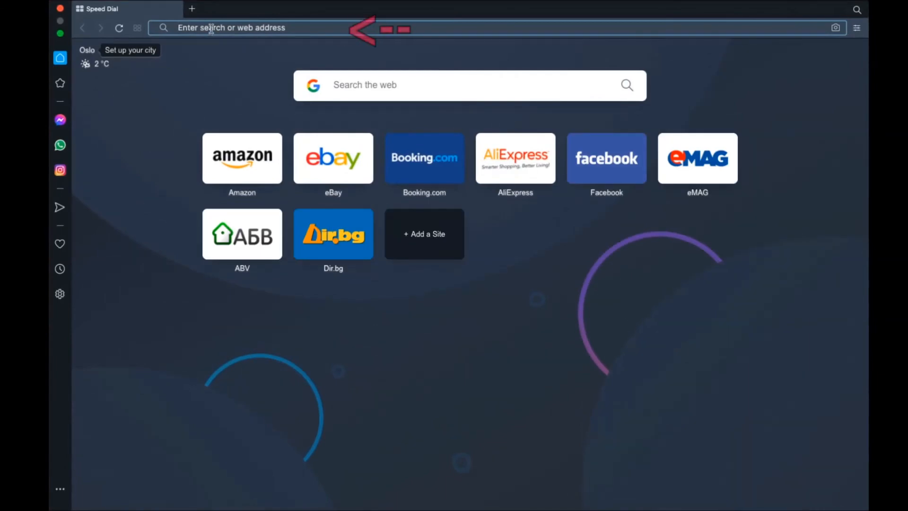
pyautogui.write('opera://settings/clearB')
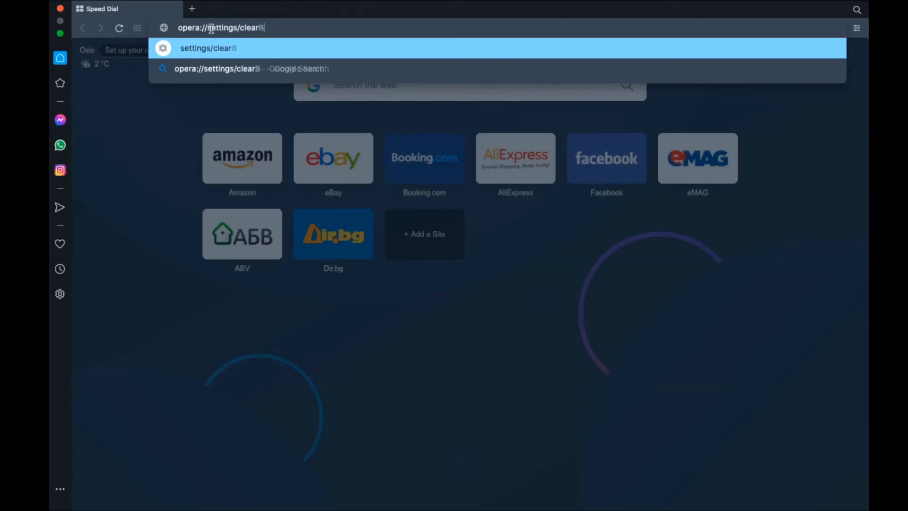
pyautogui.write('rowserData')
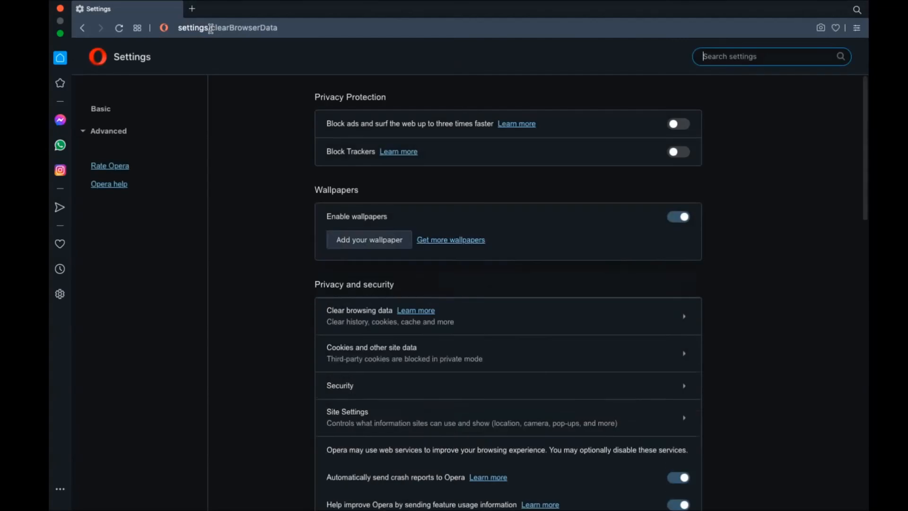
pyautogui.click(359, 310)
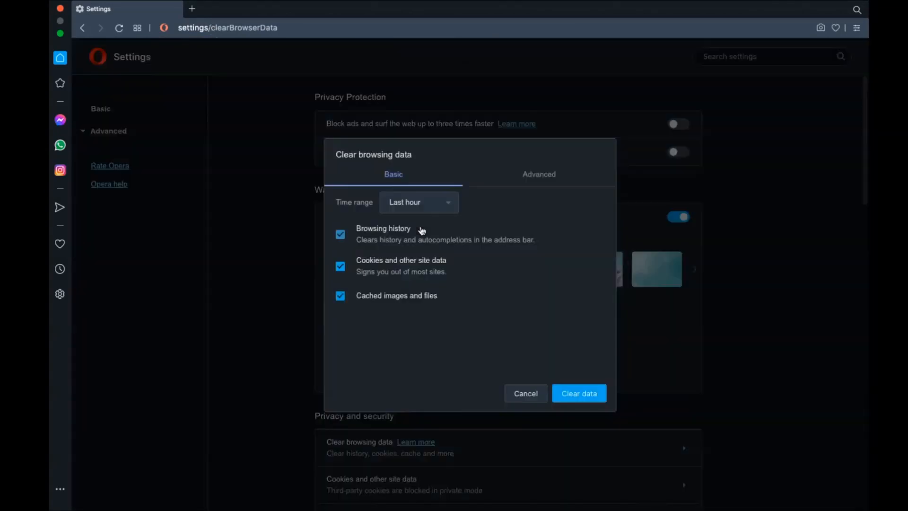
# Step: In the Advanced options clear history, cookies, cache and site data, keeping passwords unticked
pyautogui.click(418, 202)
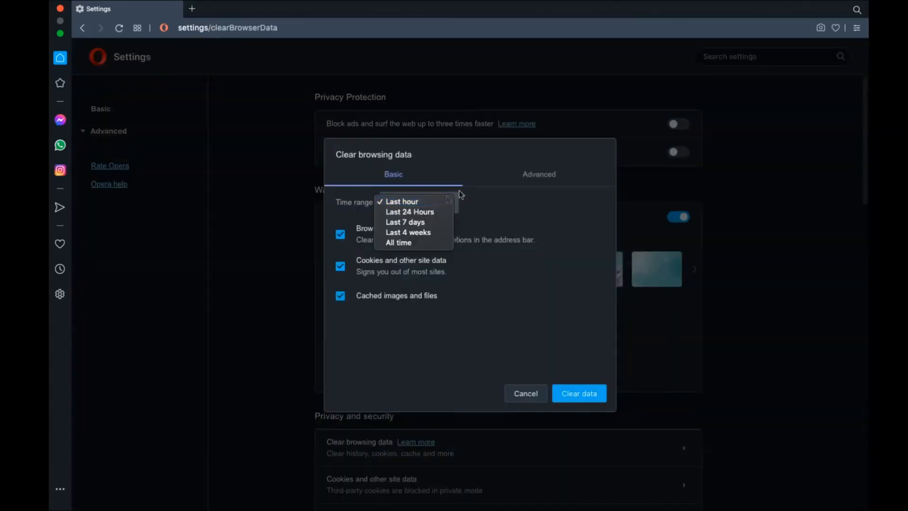
pyautogui.click(538, 174)
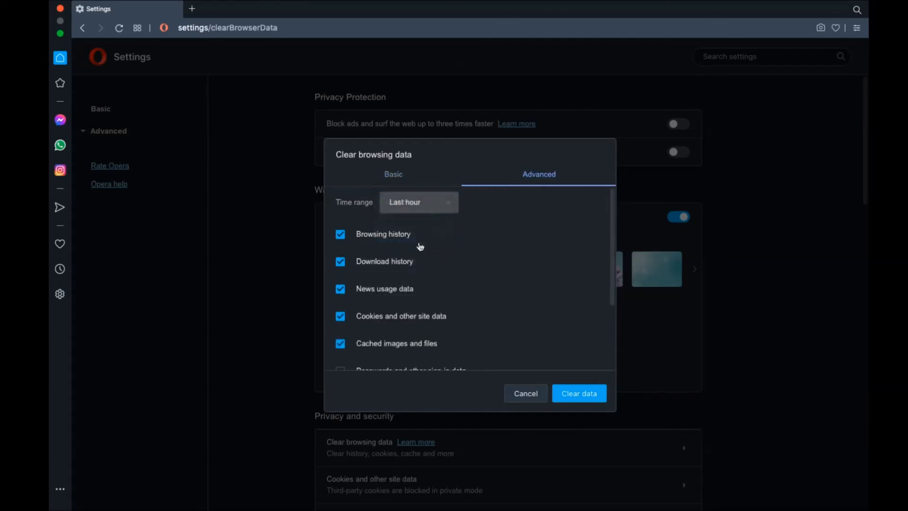
pyautogui.scroll(-3)
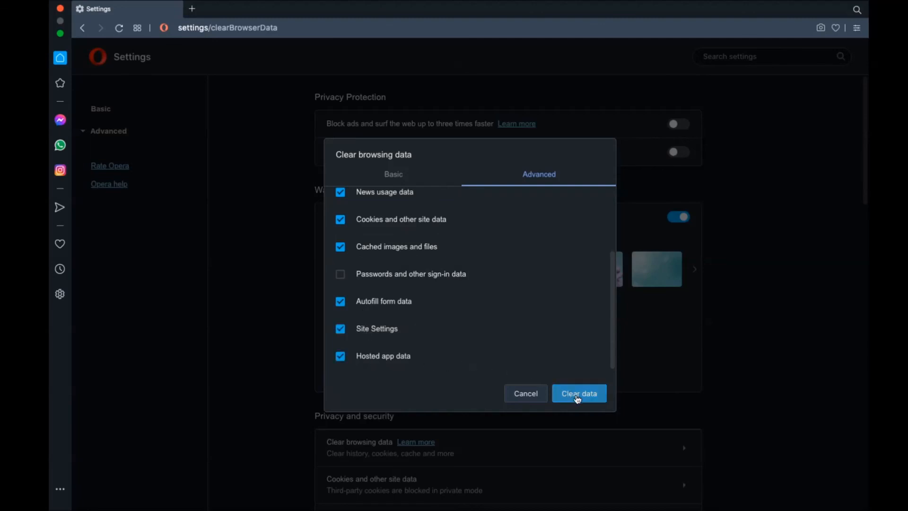
pyautogui.click(579, 393)
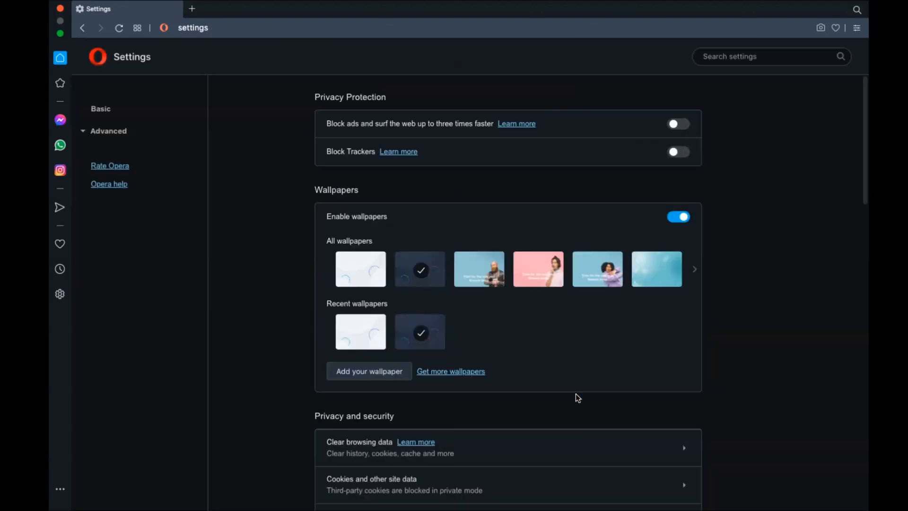